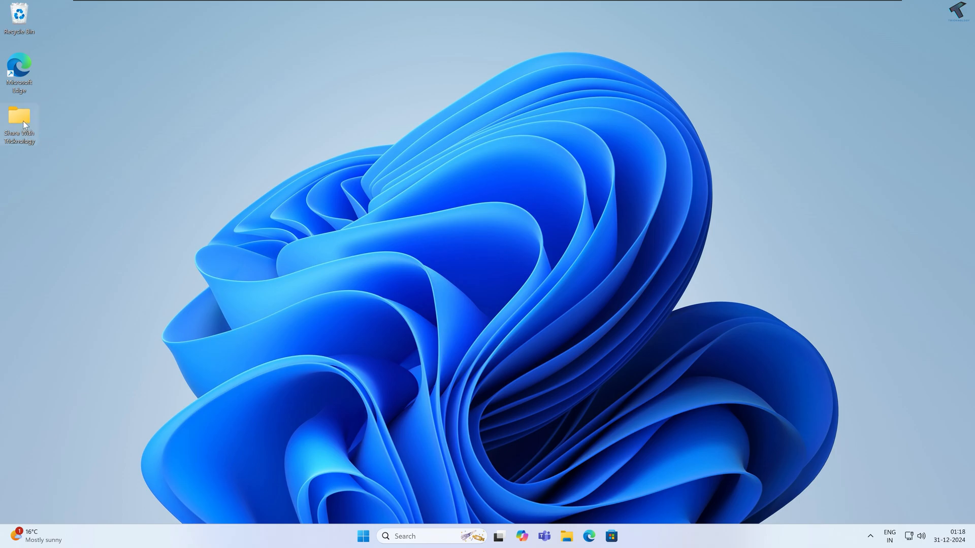
# Step: Enable Advanced Sharing's 'Share this folder' for Share With Tricknology via its Properties
pyautogui.rightClick(18, 121)
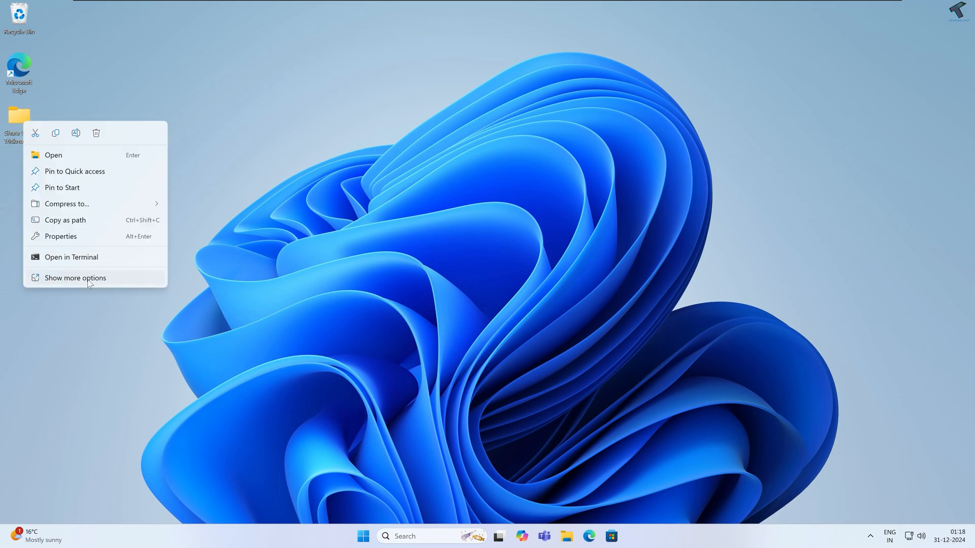
pyautogui.click(60, 237)
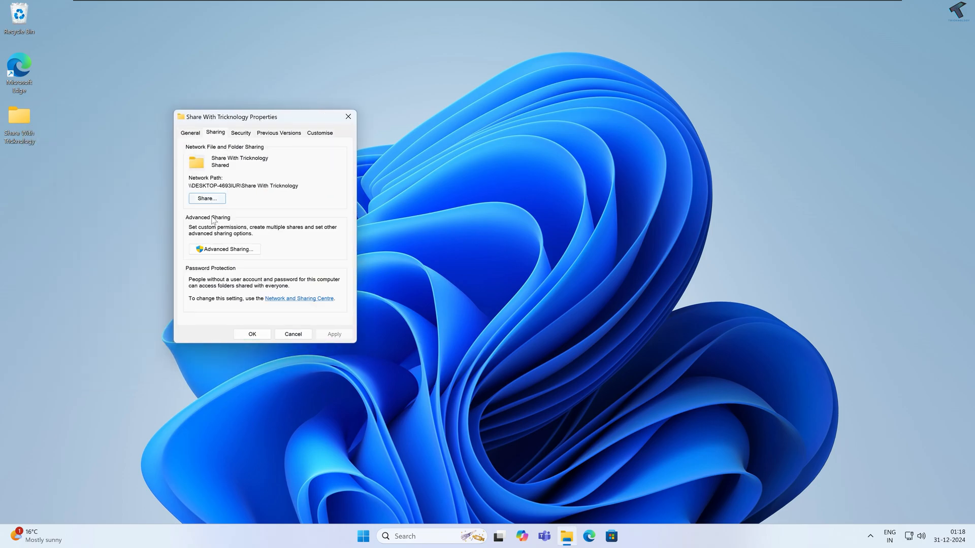
pyautogui.click(223, 249)
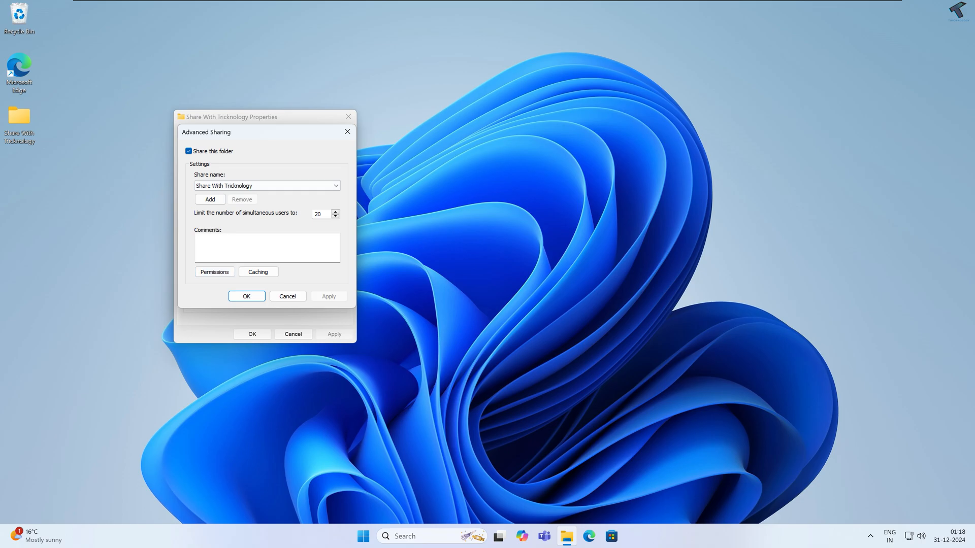
pyautogui.click(245, 295)
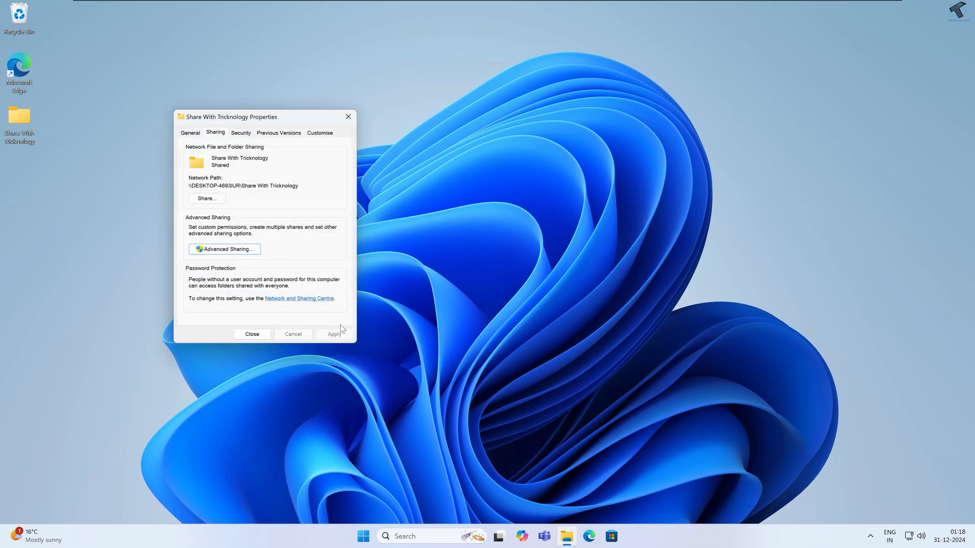
# Step: Run the Share wizard for the listed people and finish with Done
pyautogui.click(206, 198)
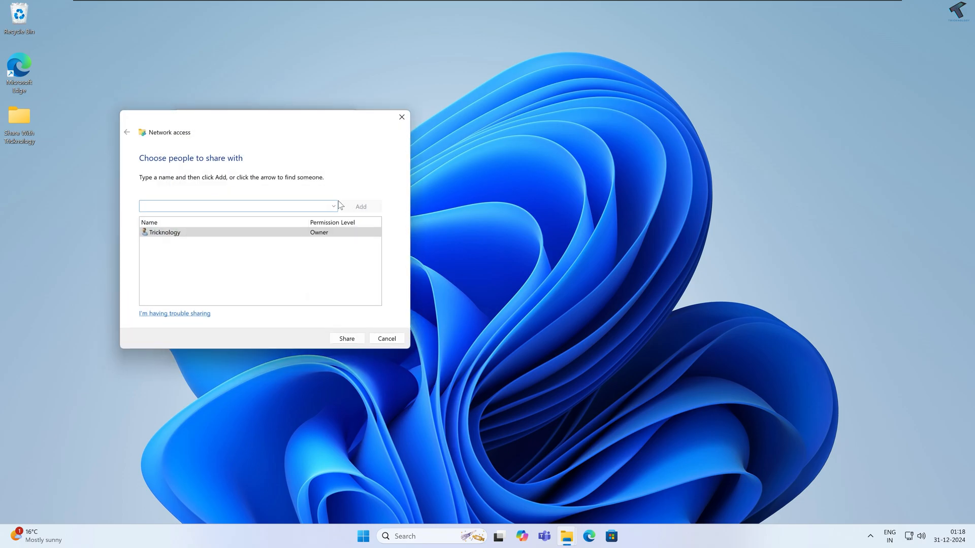
pyautogui.click(345, 338)
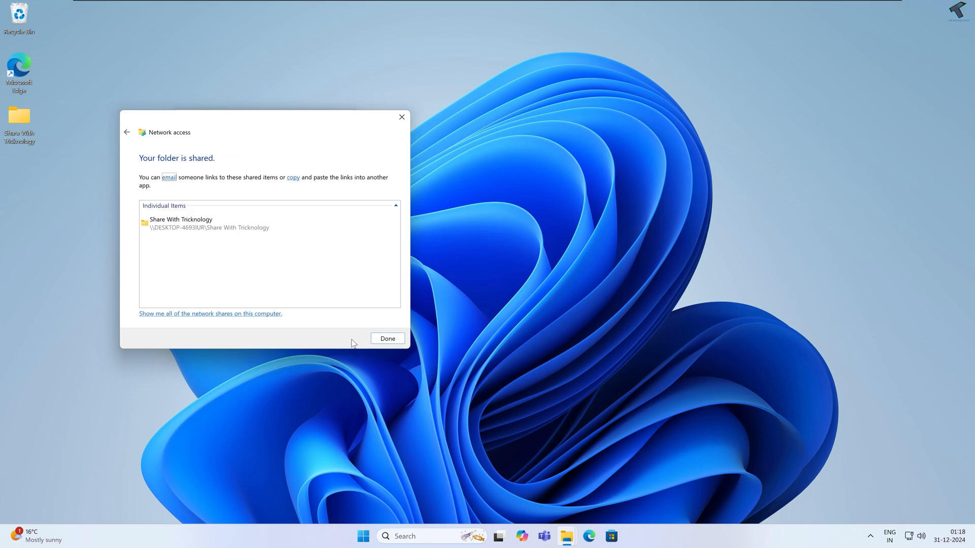
pyautogui.click(387, 338)
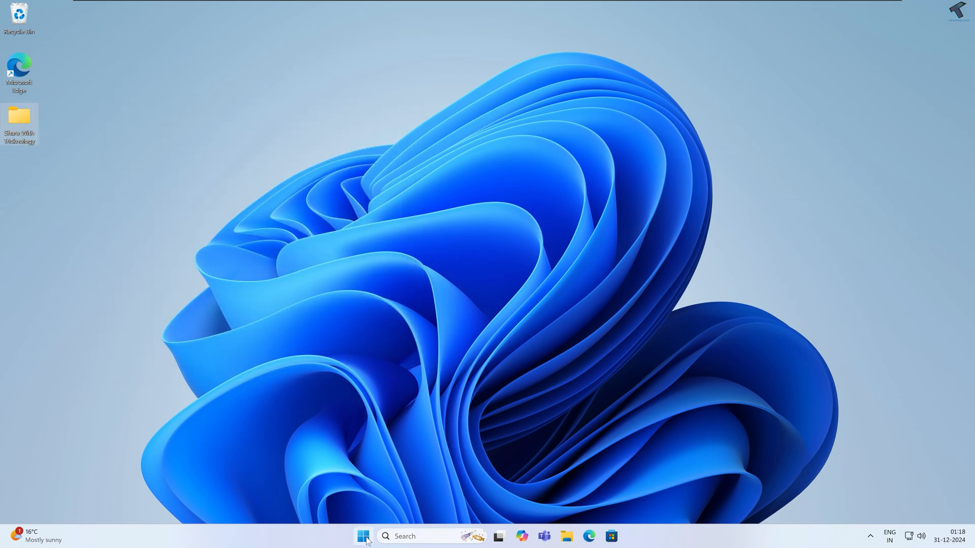
# Step: Launch Local Users and Groups by searching lusrmgr.msc from Start
pyautogui.click(364, 536)
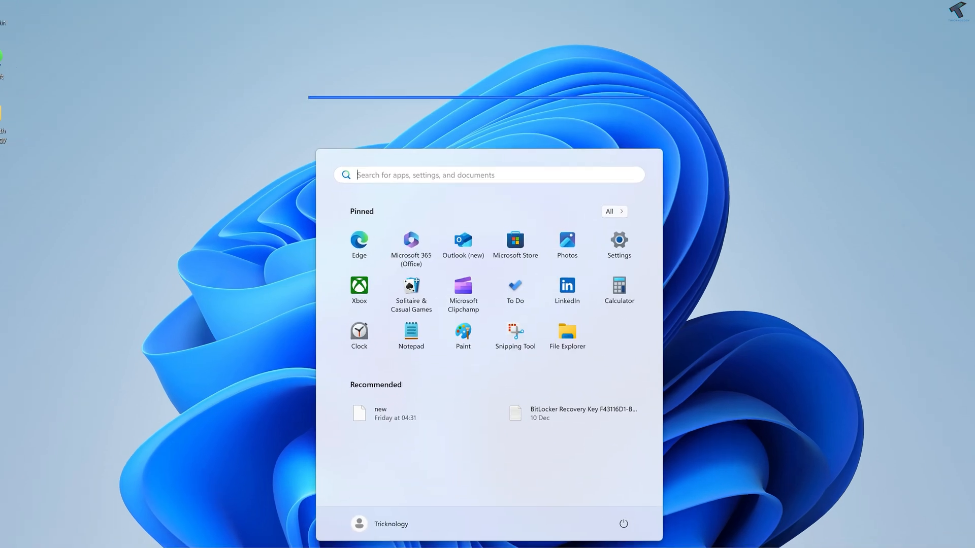
pyautogui.write('lusr')
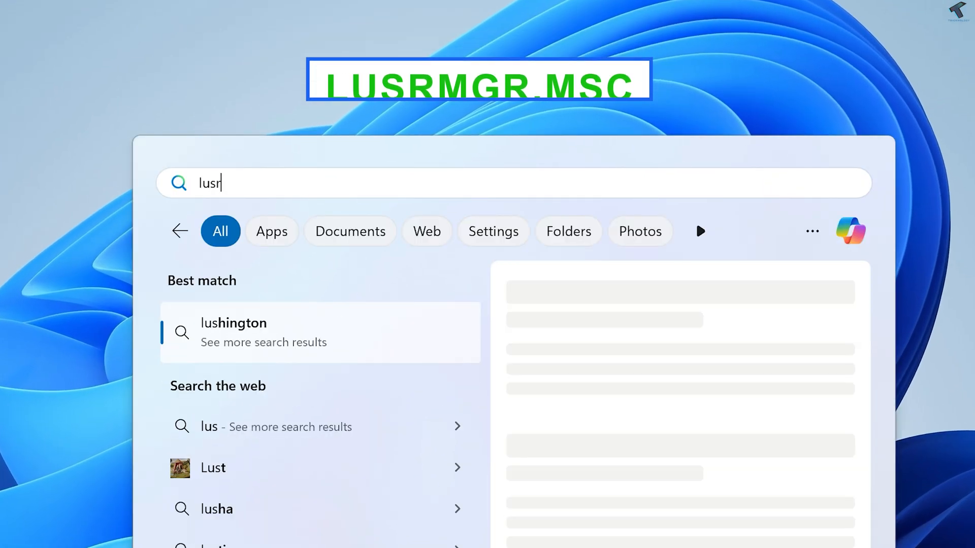
pyautogui.write('mgr.msc')
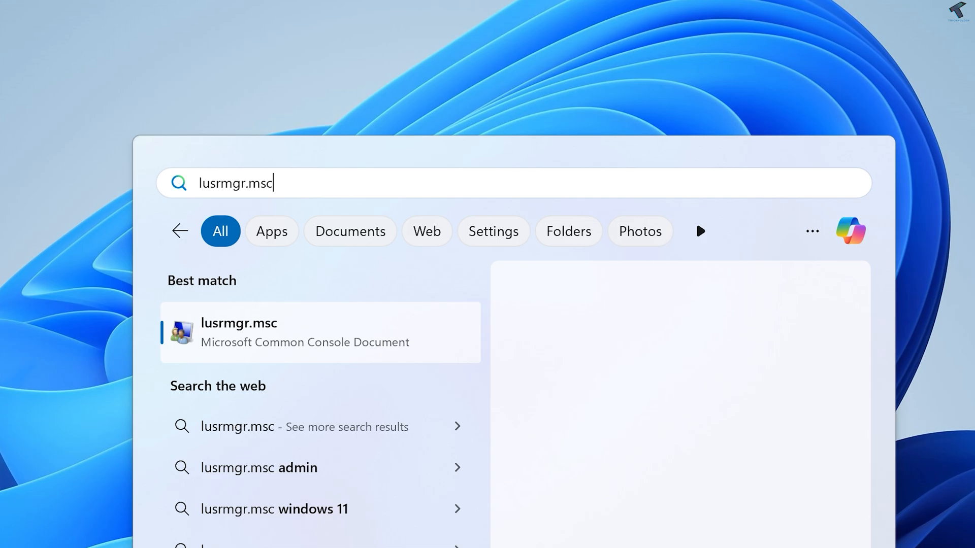
pyautogui.click(319, 332)
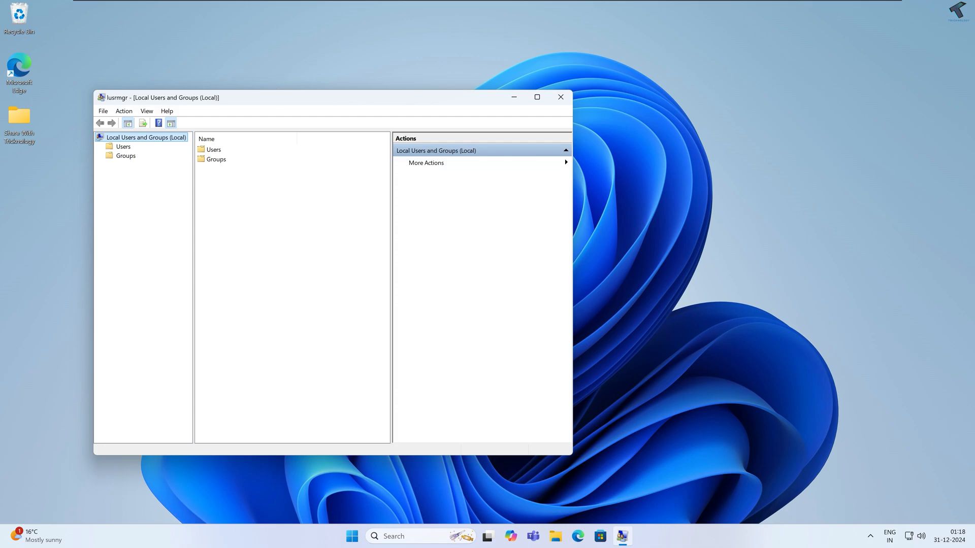
# Step: Create local user 'test' with a password, no forced change at next logon, then close the console
pyautogui.moveTo(329, 98); pyautogui.dragTo(463, 102)
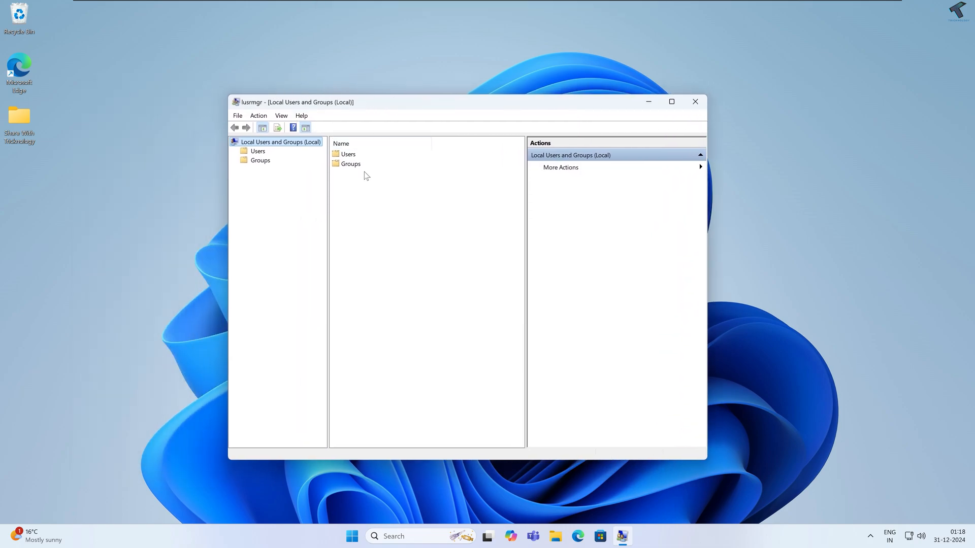
pyautogui.click(347, 154)
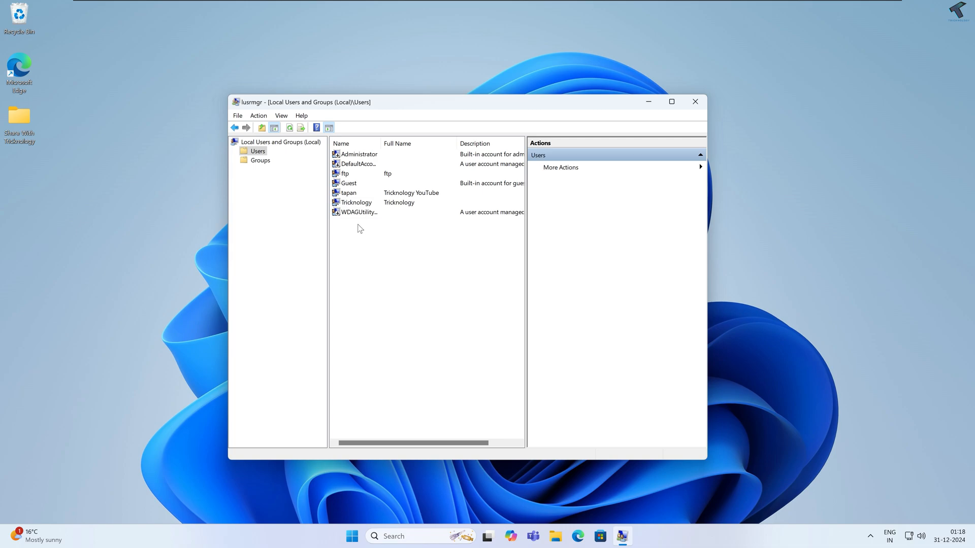
pyautogui.rightClick(358, 229)
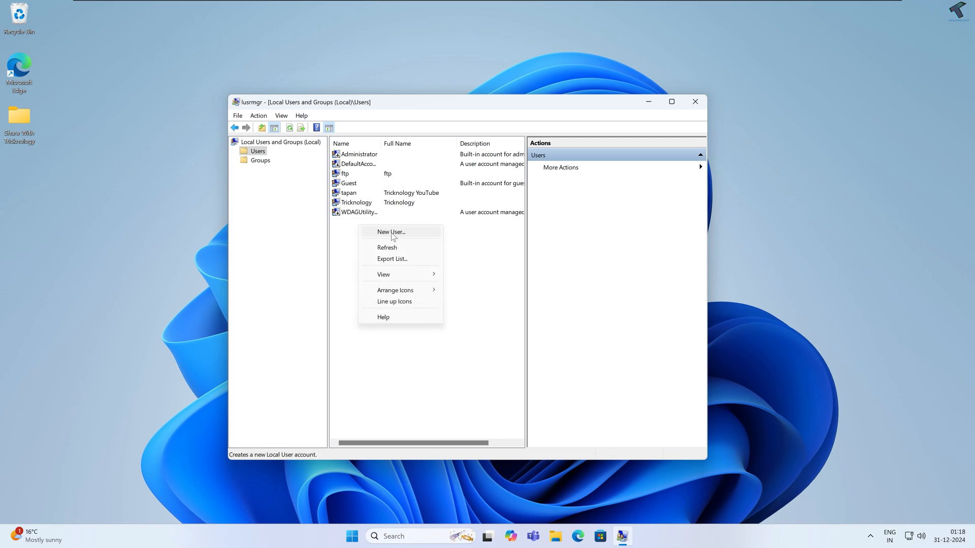
pyautogui.click(390, 232)
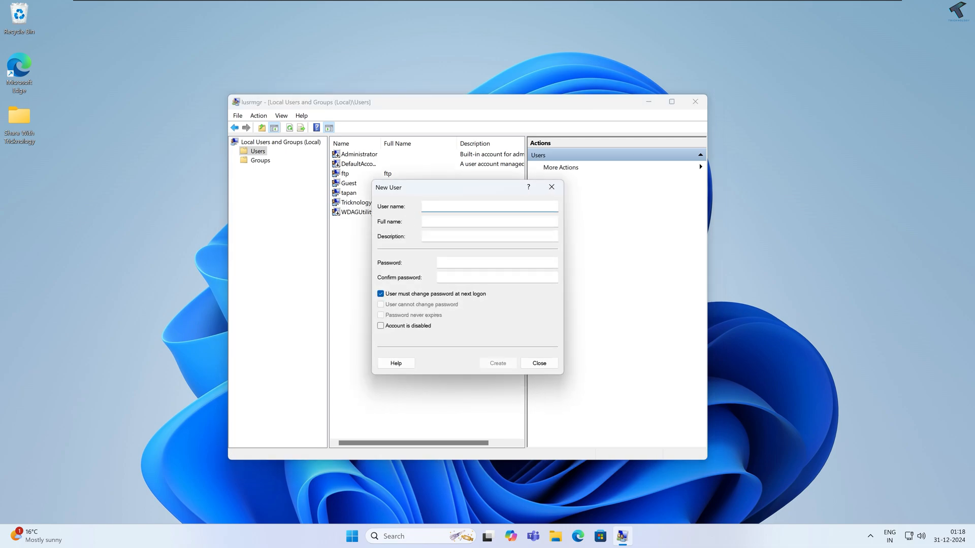
pyautogui.write('test')
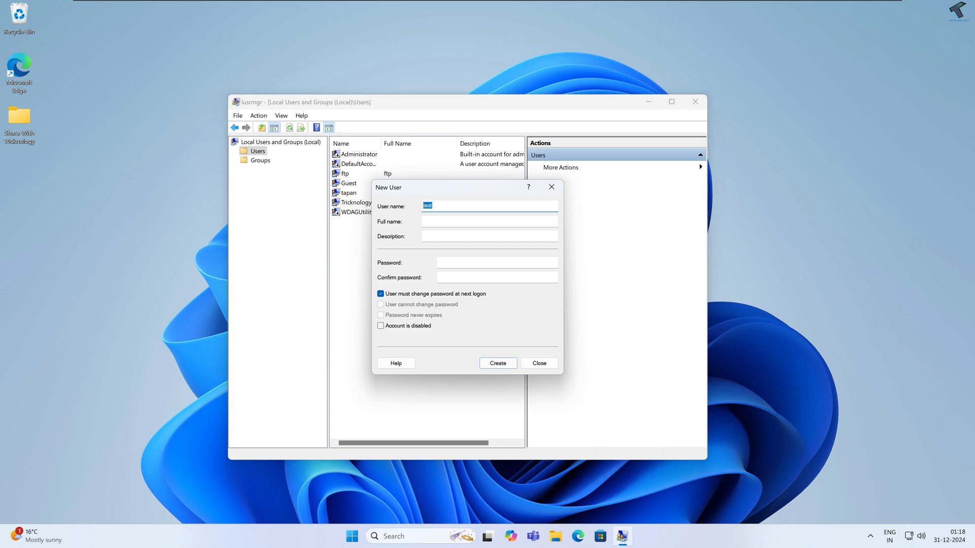
pyautogui.click(496, 262)
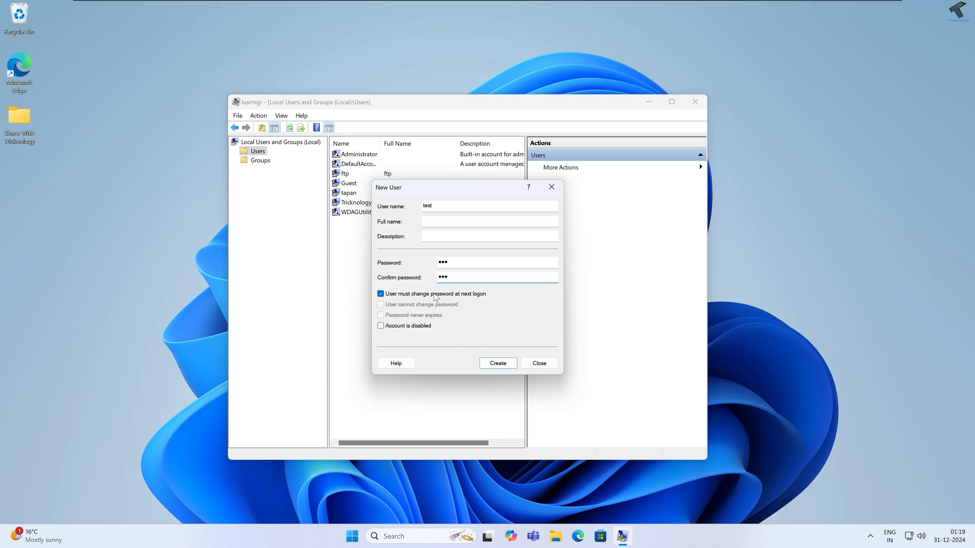
pyautogui.click(379, 294)
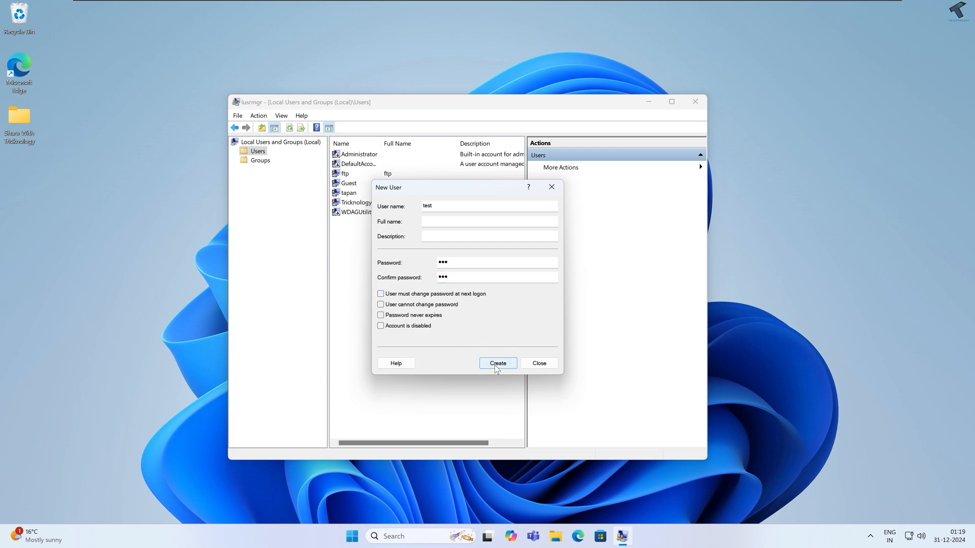
pyautogui.click(497, 364)
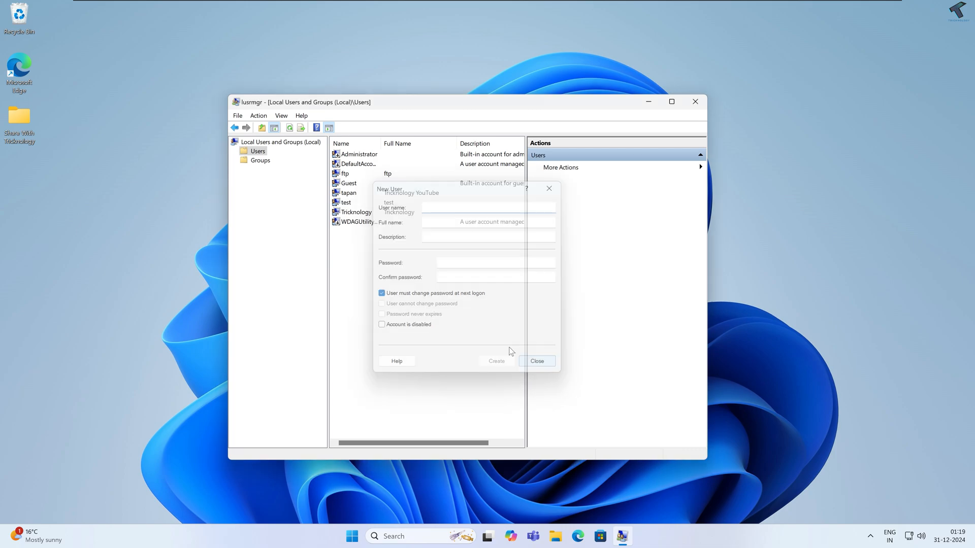
pyautogui.click(536, 362)
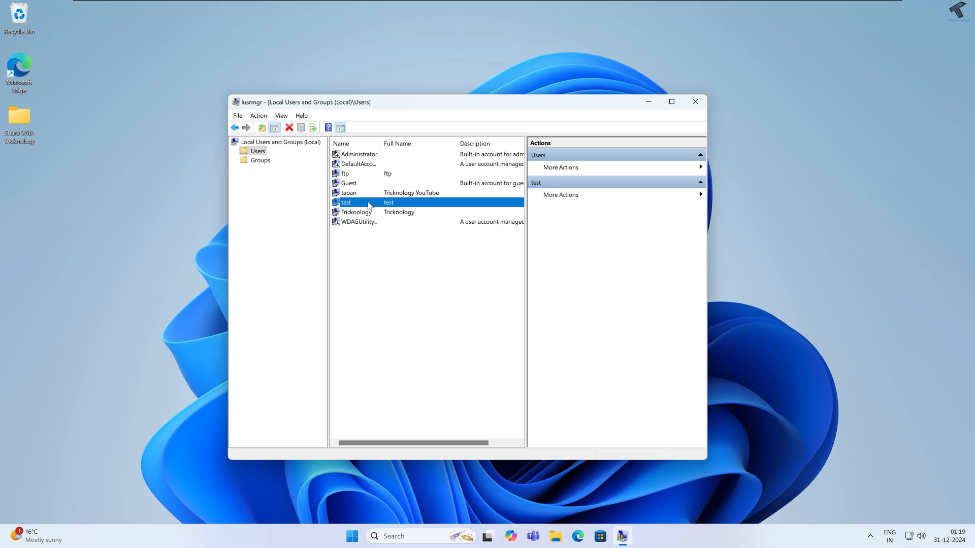
pyautogui.moveTo(682, 142)
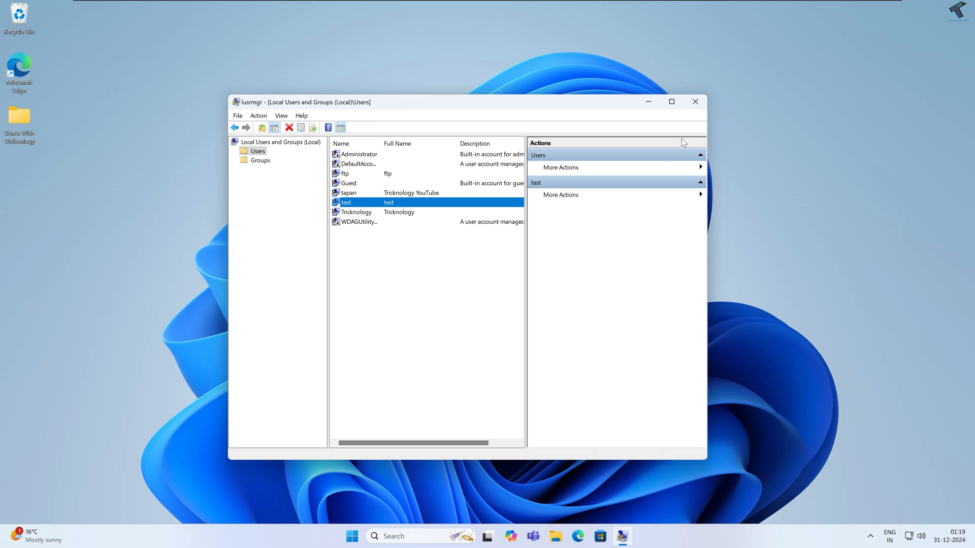
pyautogui.click(694, 101)
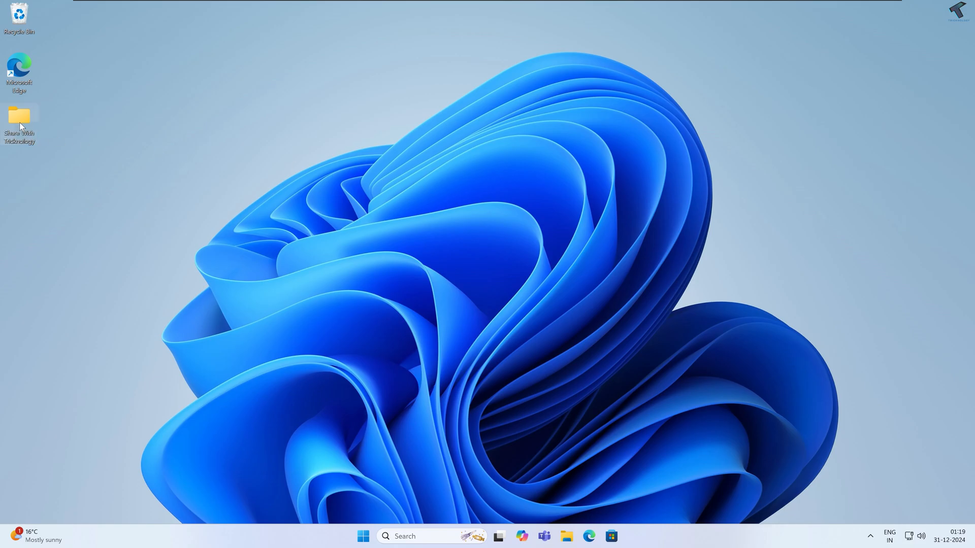
pyautogui.moveTo(76, 247)
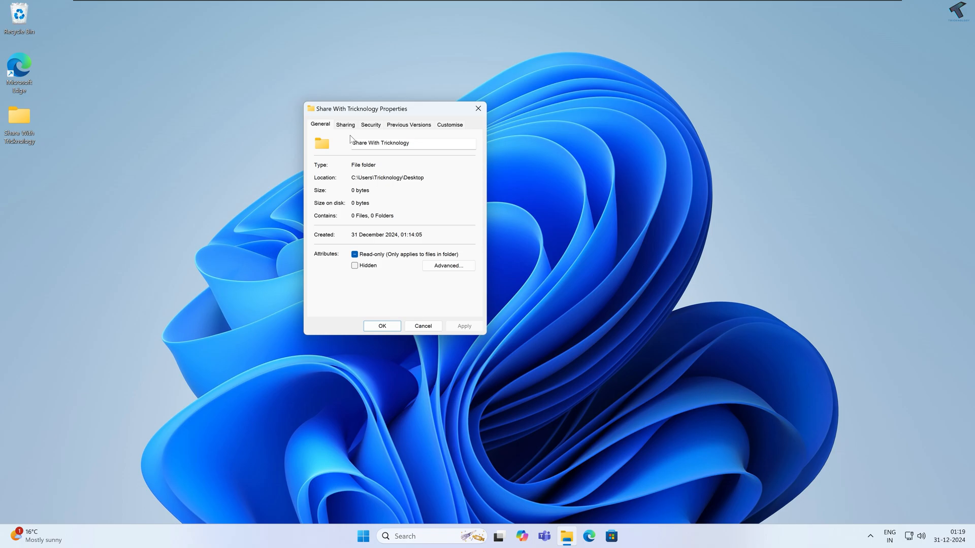
# Step: Add user test to the folder's Network access share with Read/Write permission and confirm
pyautogui.click(345, 124)
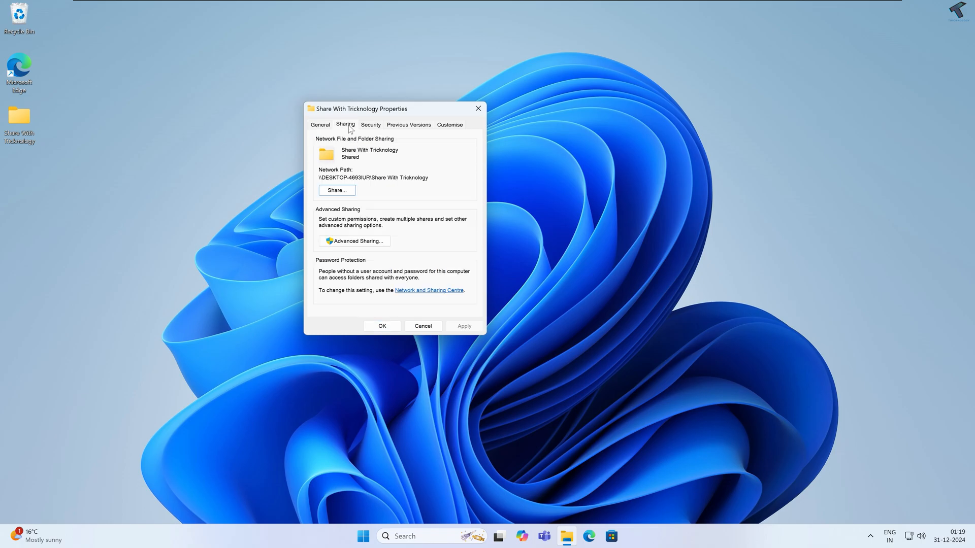
pyautogui.click(336, 190)
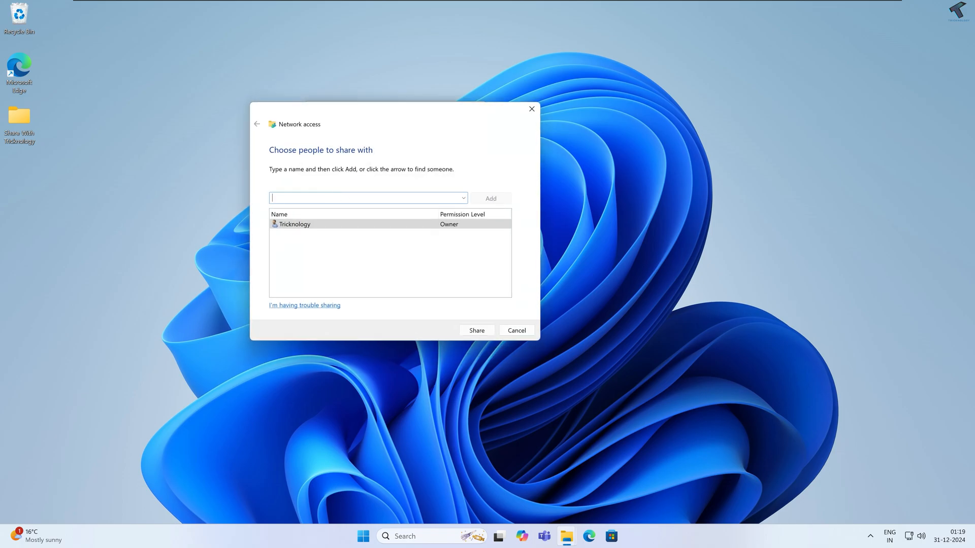
pyautogui.click(463, 198)
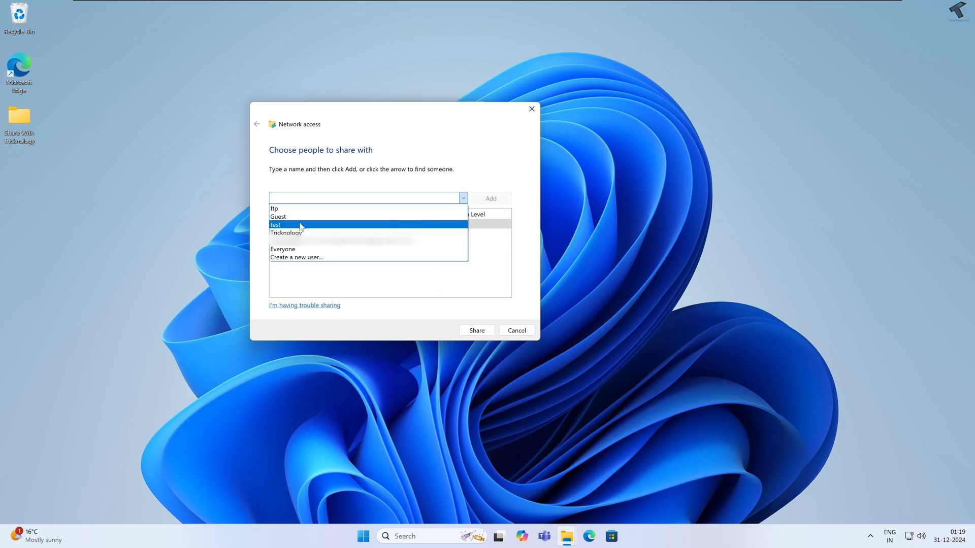
pyautogui.moveTo(283, 224)
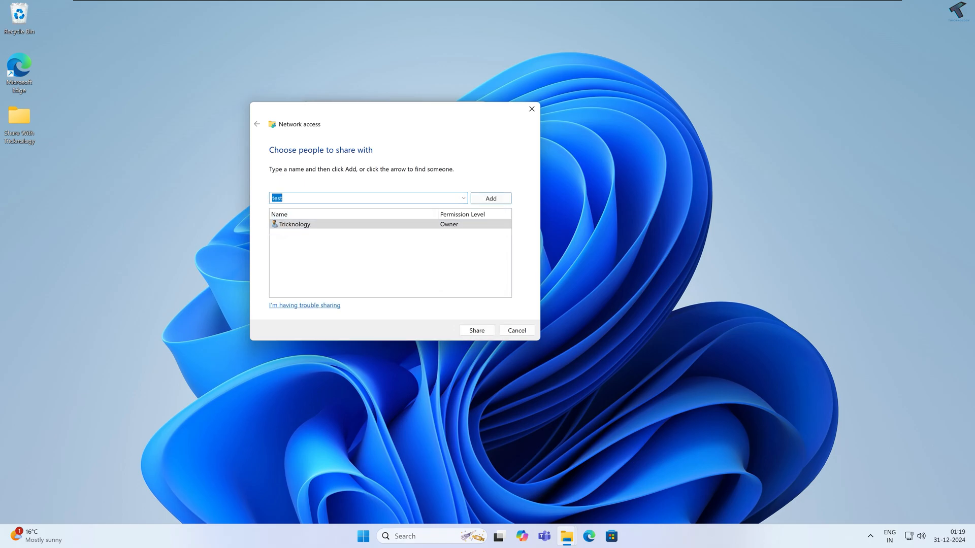
pyautogui.click(489, 198)
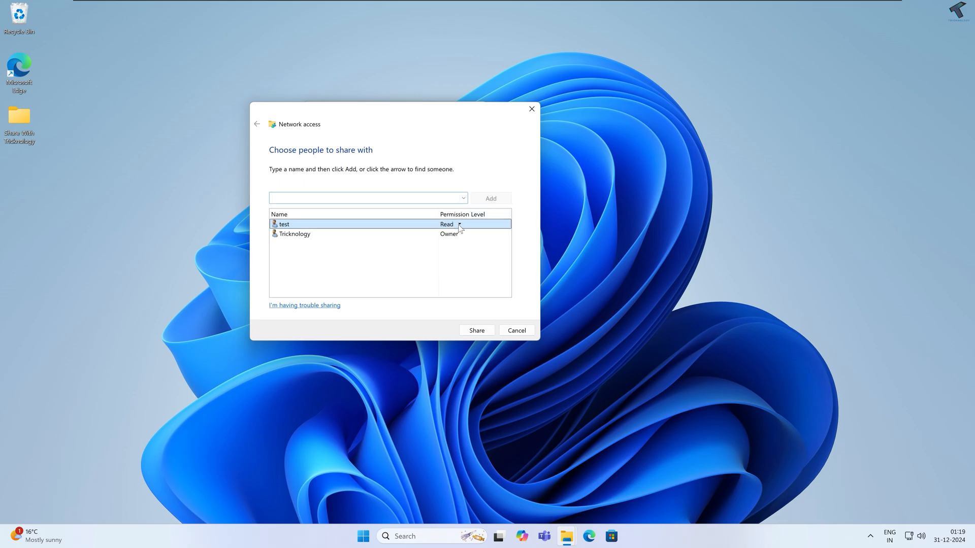
pyautogui.click(459, 223)
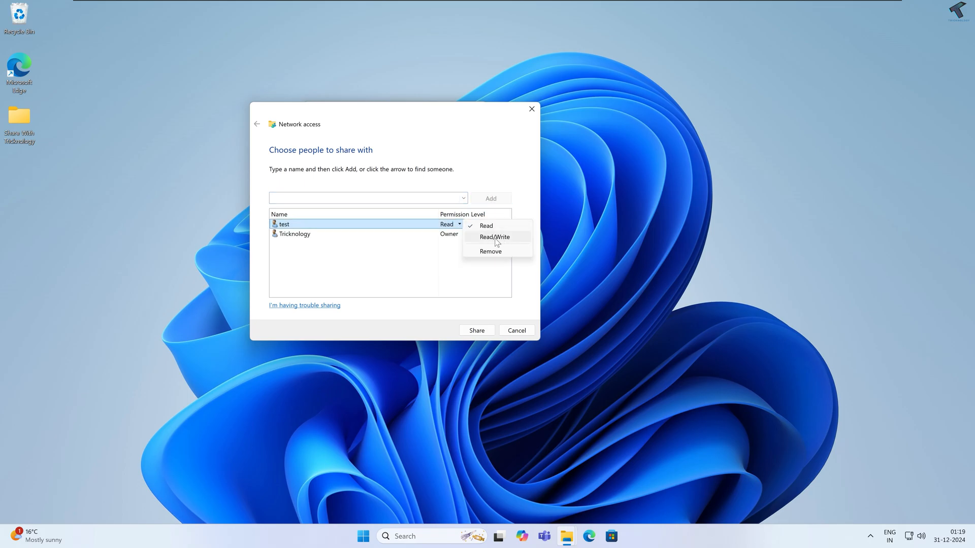
pyautogui.click(495, 236)
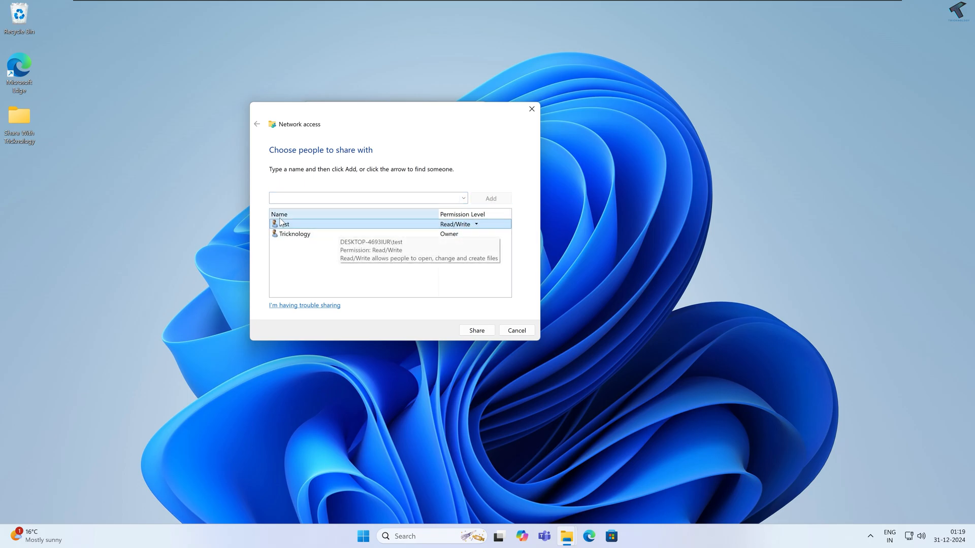
pyautogui.click(476, 330)
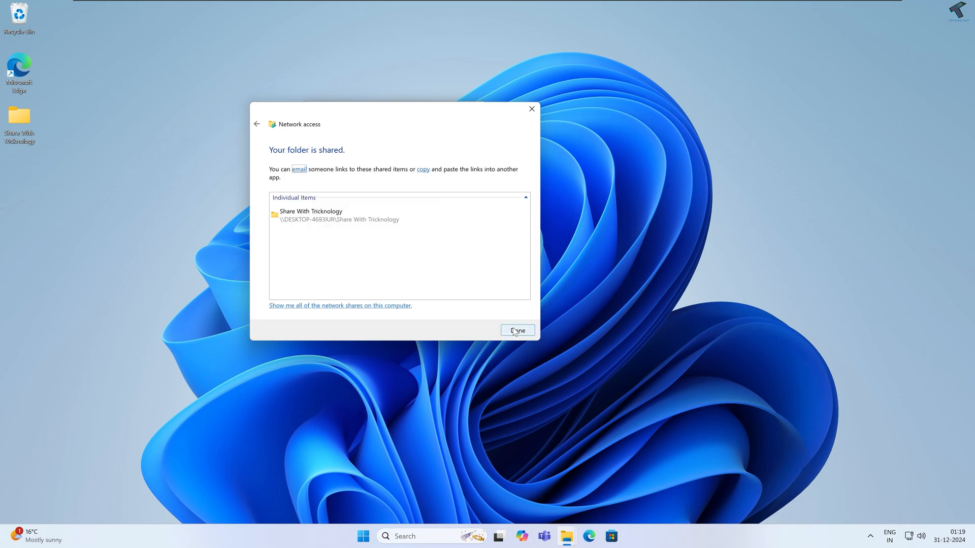
pyautogui.click(517, 330)
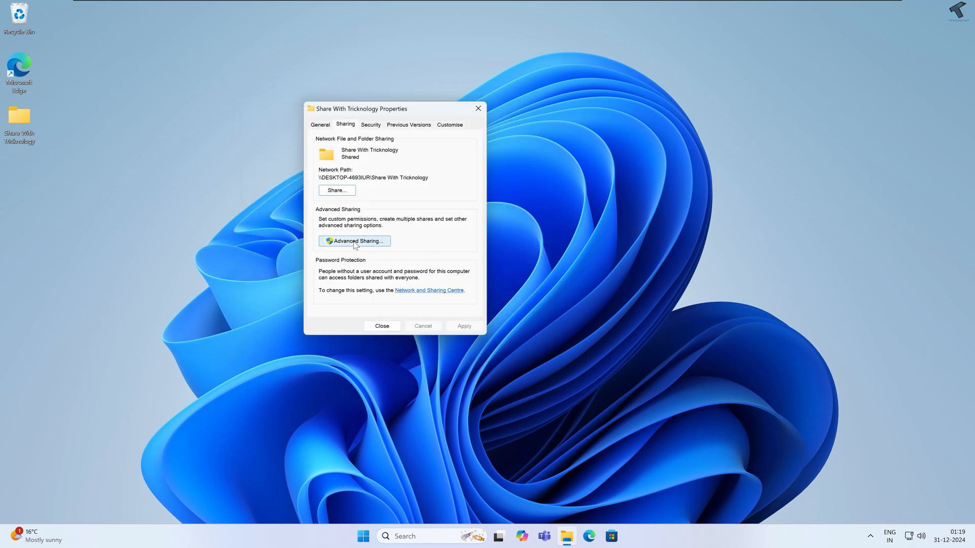
# Step: Add test to the Advanced Sharing permissions with Allow Full Control and apply
pyautogui.click(354, 242)
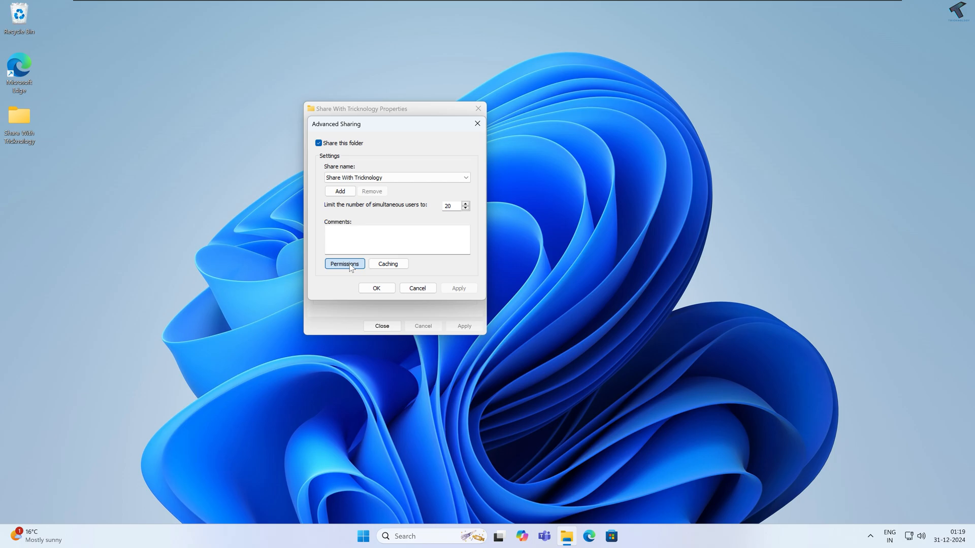
pyautogui.click(344, 264)
pyautogui.write('test')
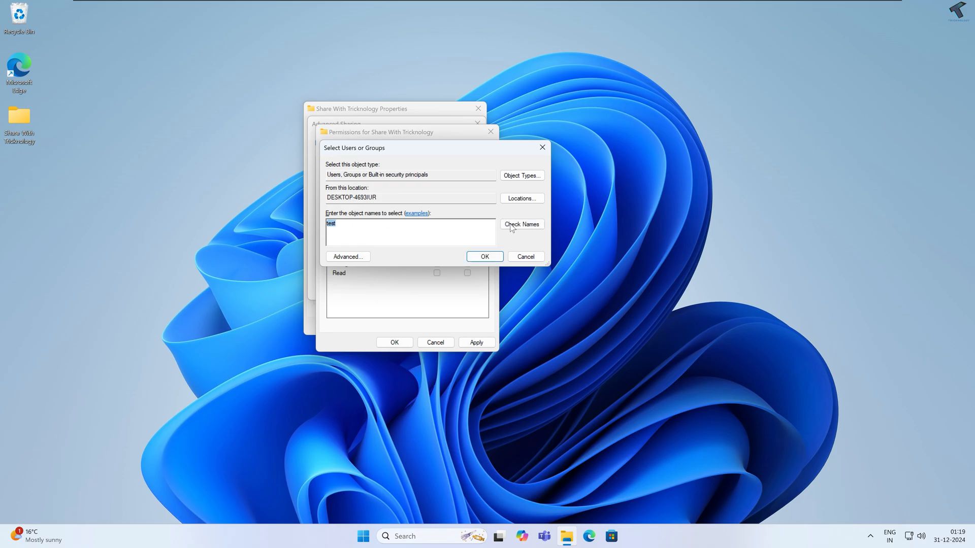
pyautogui.click(521, 225)
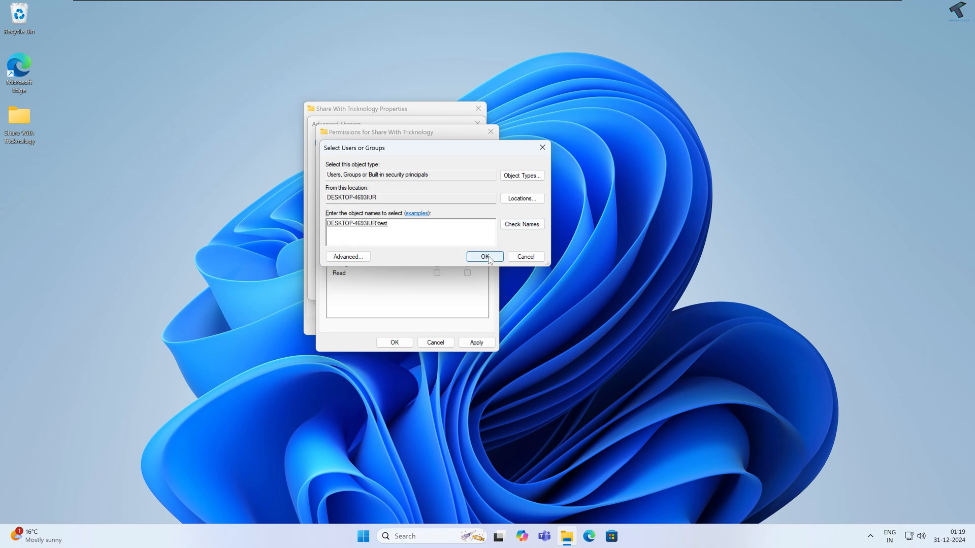
pyautogui.click(486, 256)
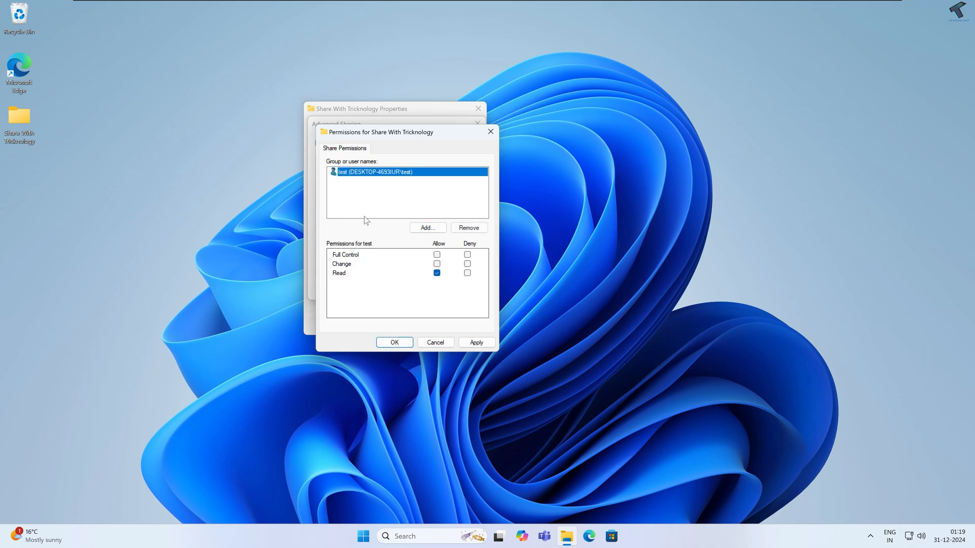
pyautogui.click(437, 254)
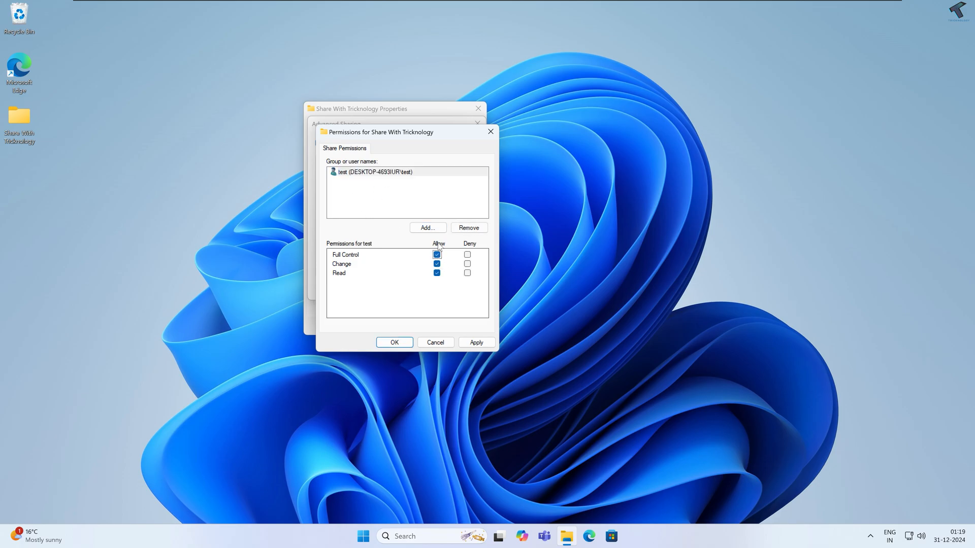
pyautogui.click(476, 343)
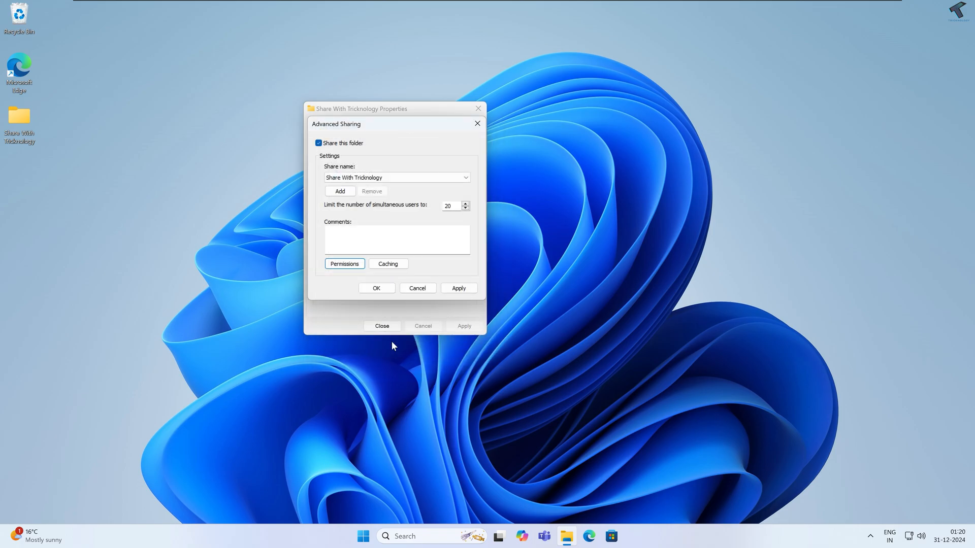
pyautogui.click(457, 288)
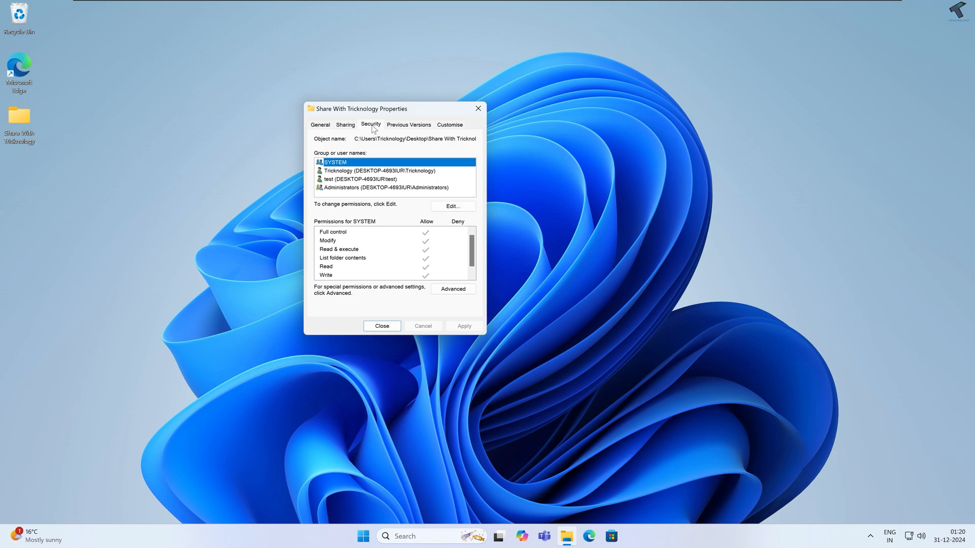
# Step: Review test's Security permissions, already Full Control, and cancel out without changes
pyautogui.click(360, 179)
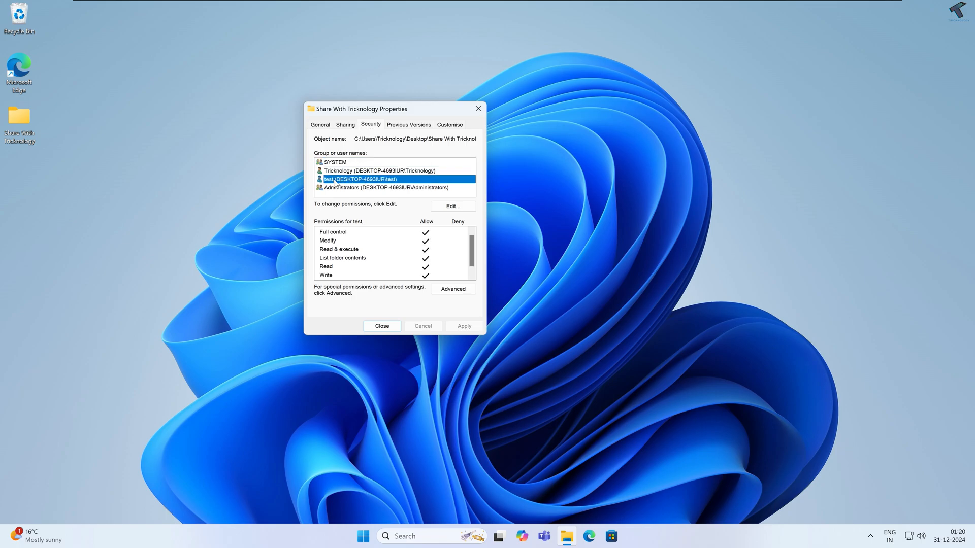
pyautogui.scroll(-3)
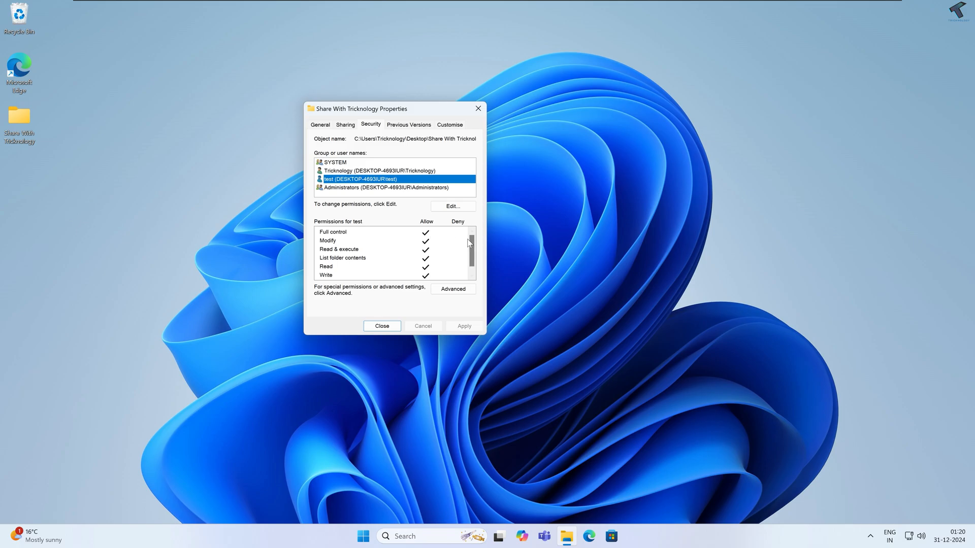
pyautogui.scroll(-3)
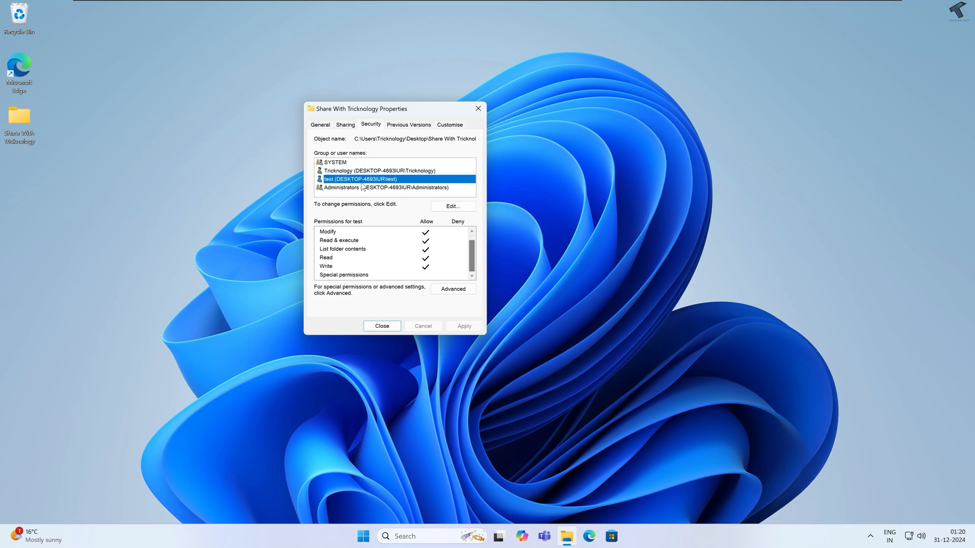
pyautogui.click(452, 206)
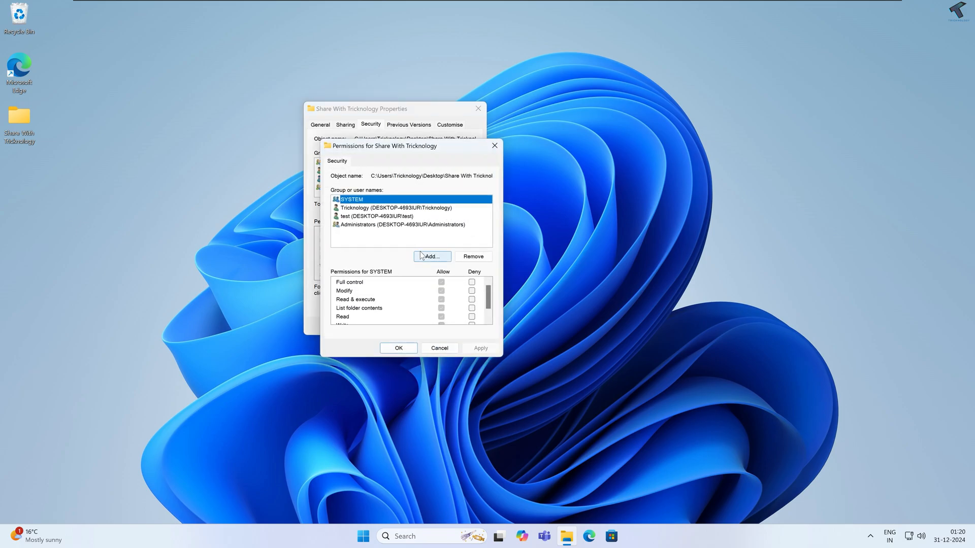
pyautogui.click(431, 256)
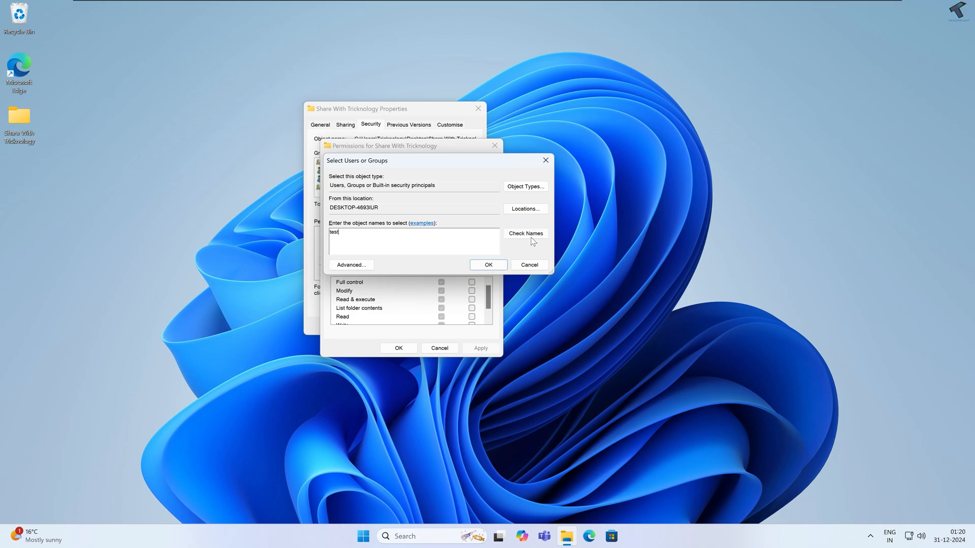
pyautogui.click(489, 264)
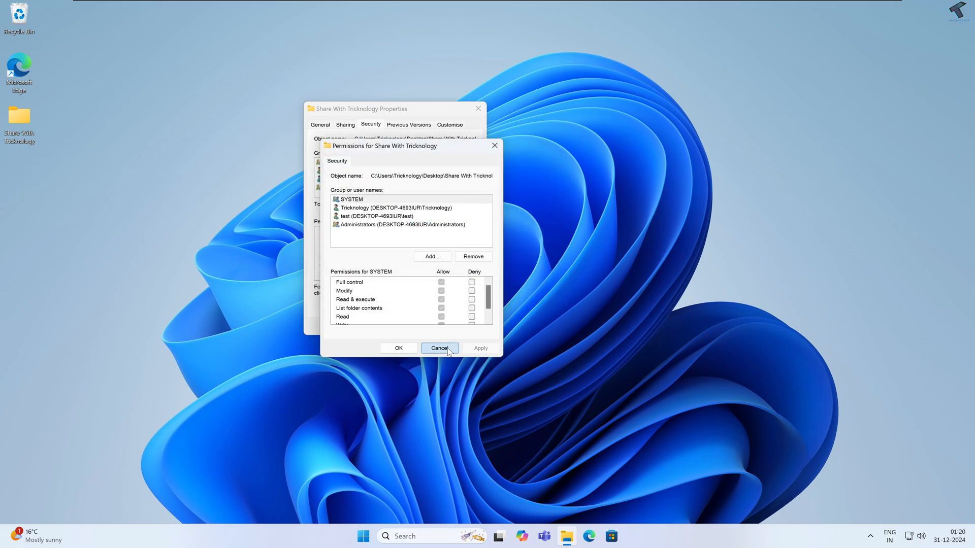
pyautogui.click(438, 347)
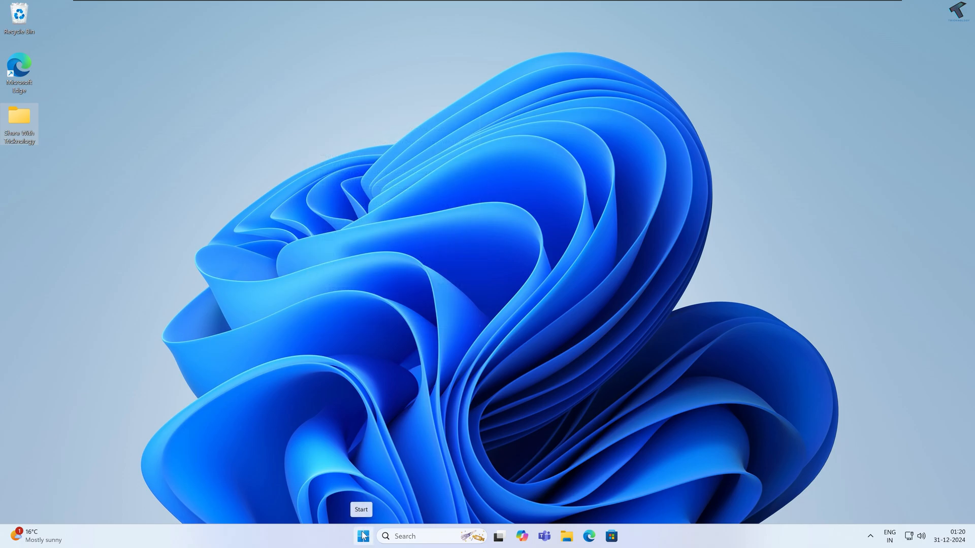
# Step: Navigate Settings > Network & internet > Advanced network settings > Advanced sharing settings
pyautogui.rightClick(362, 536)
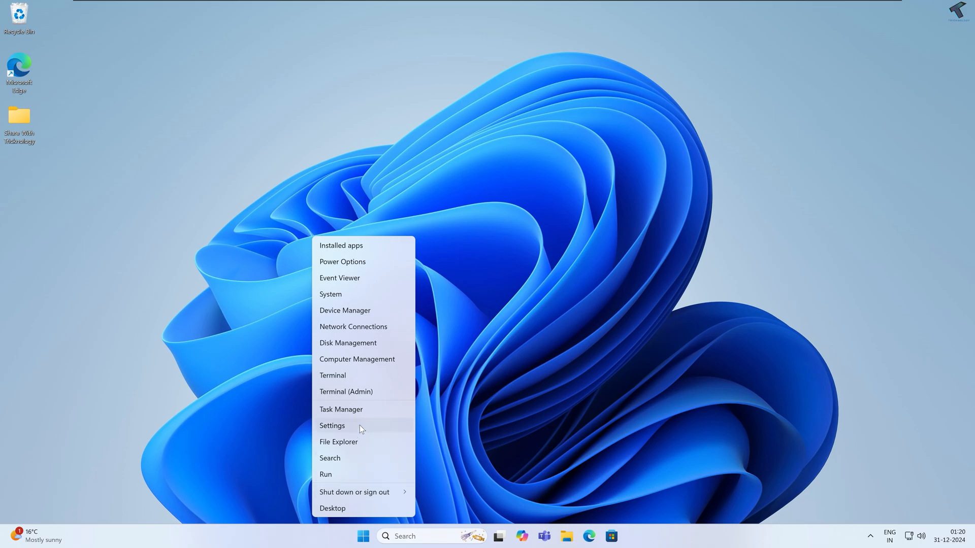
pyautogui.click(332, 425)
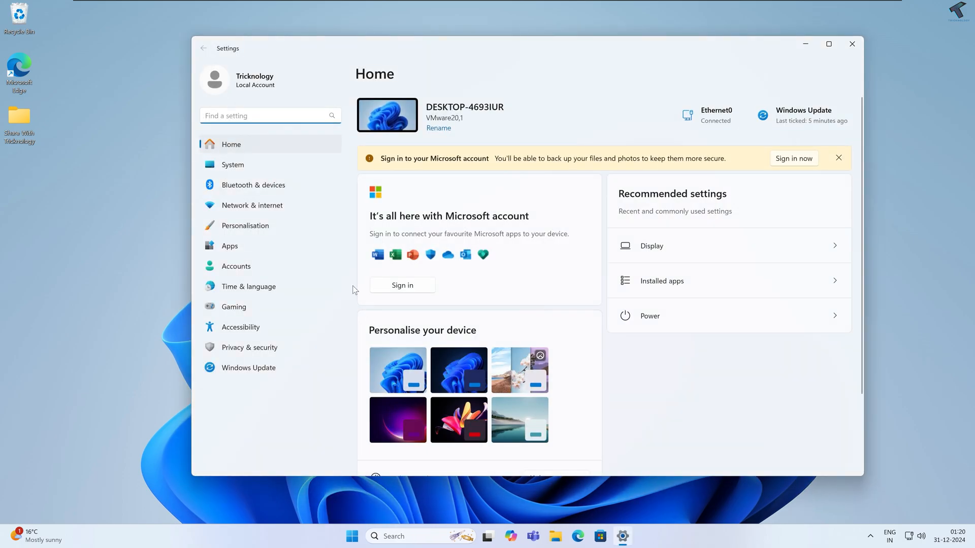
pyautogui.click(251, 205)
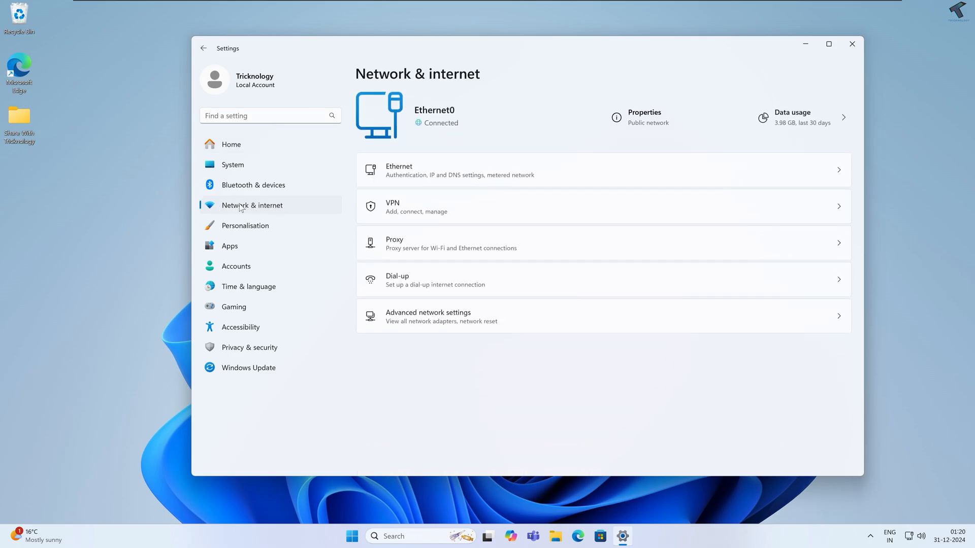
pyautogui.moveTo(460, 313)
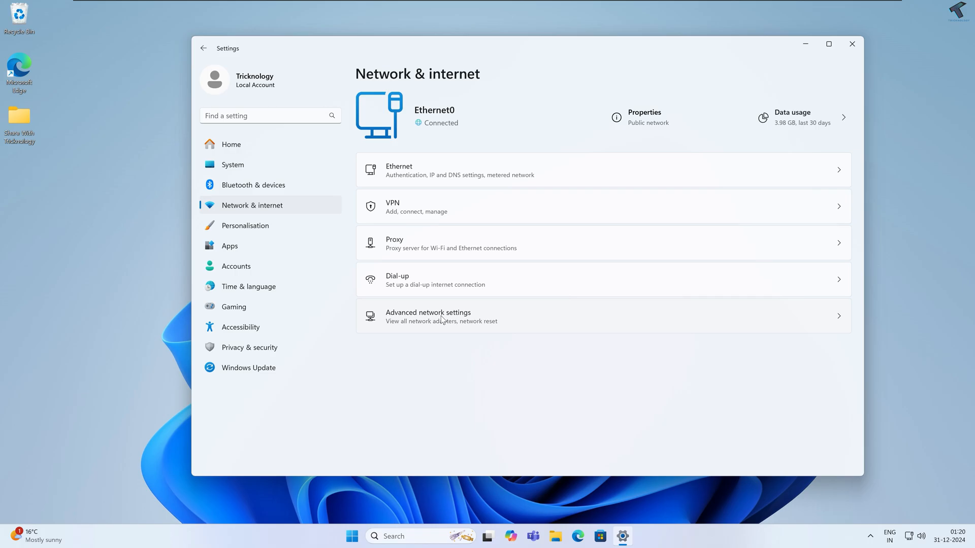
pyautogui.click(427, 317)
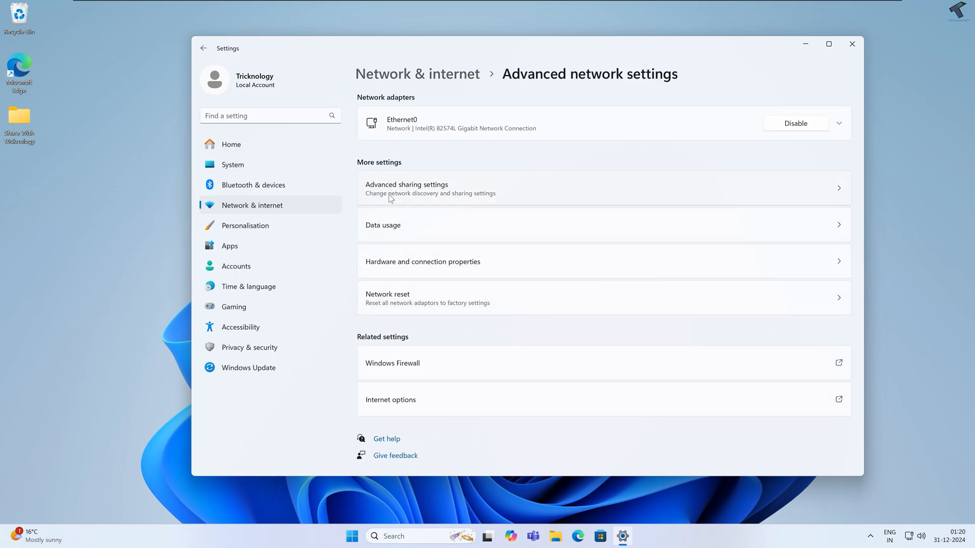
pyautogui.moveTo(428, 195)
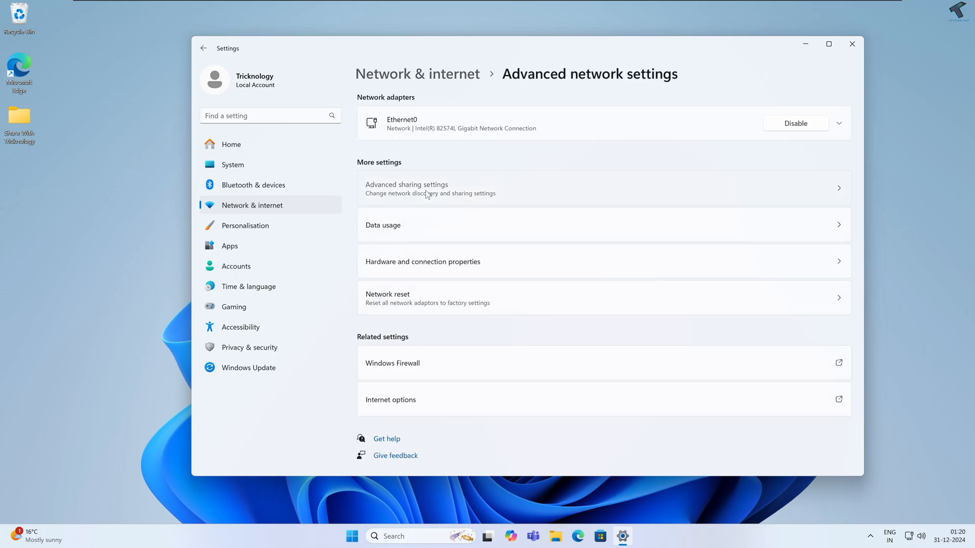
pyautogui.click(407, 188)
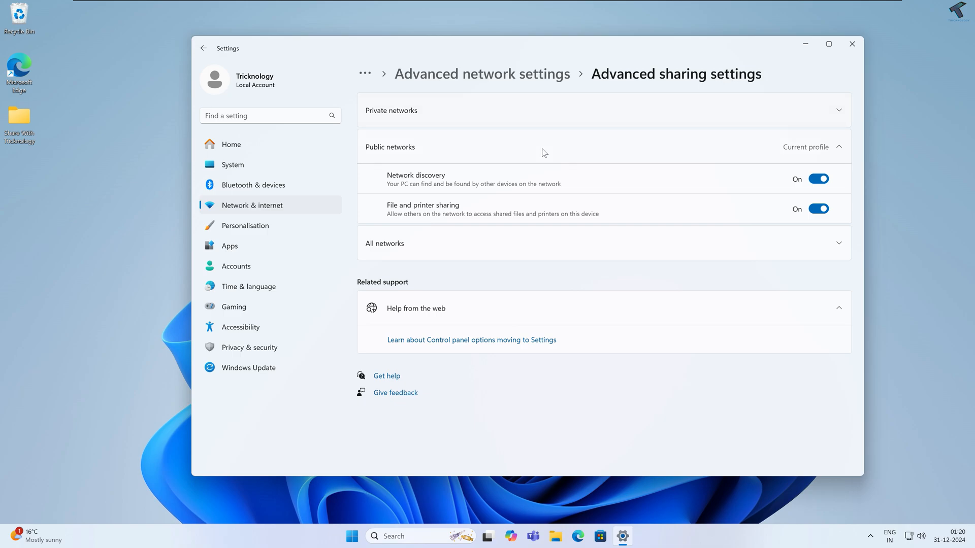
pyautogui.moveTo(487, 194)
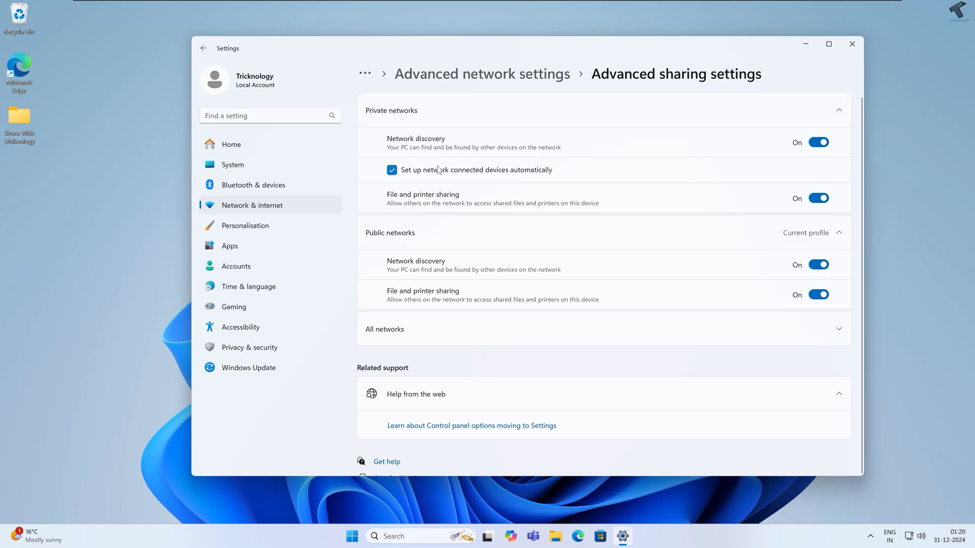
pyautogui.moveTo(592, 303)
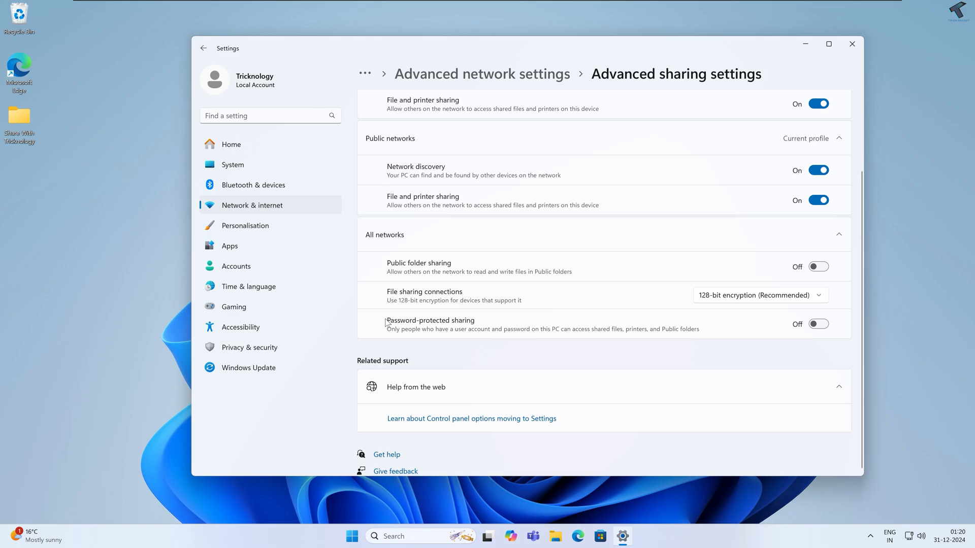
pyautogui.moveTo(540, 319)
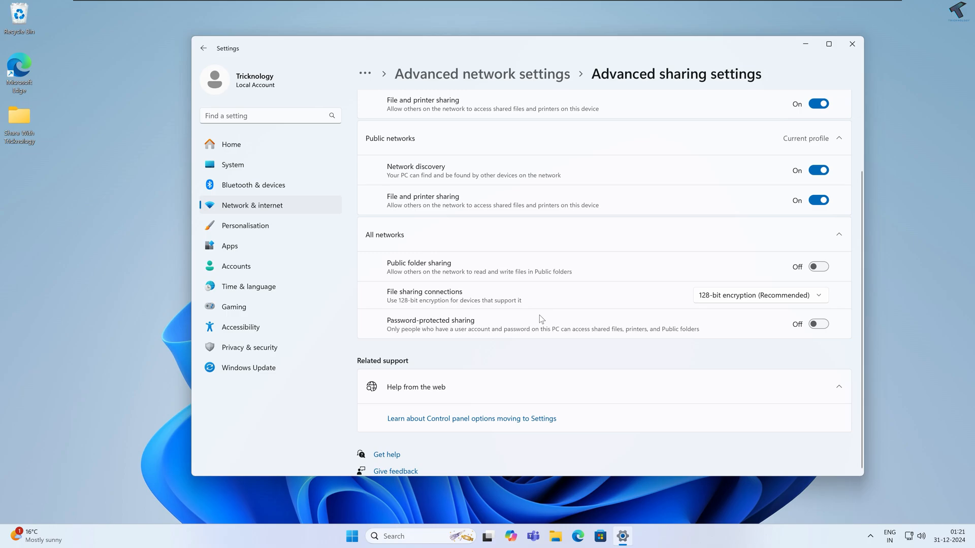
# Step: Switch Password-protected sharing on for All networks and close Settings
pyautogui.click(818, 324)
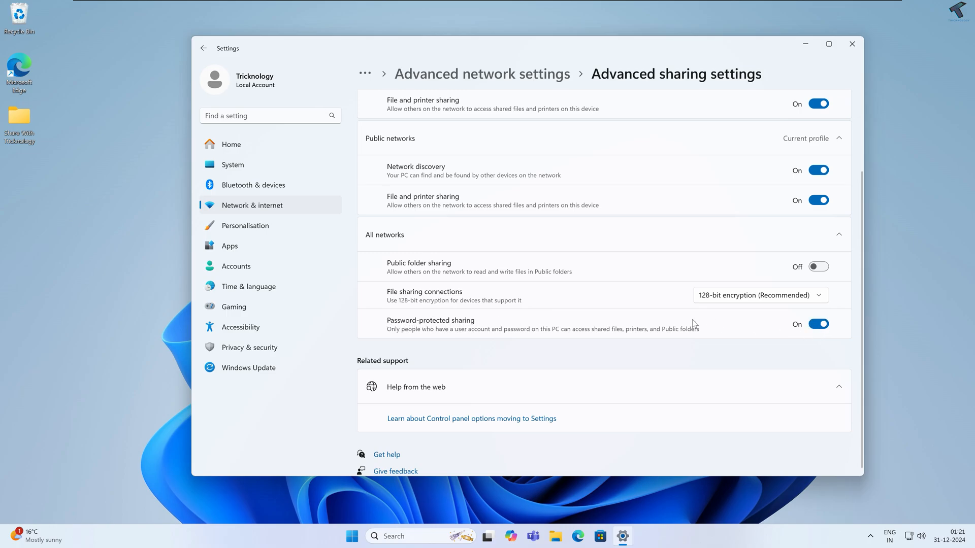
pyautogui.click(851, 43)
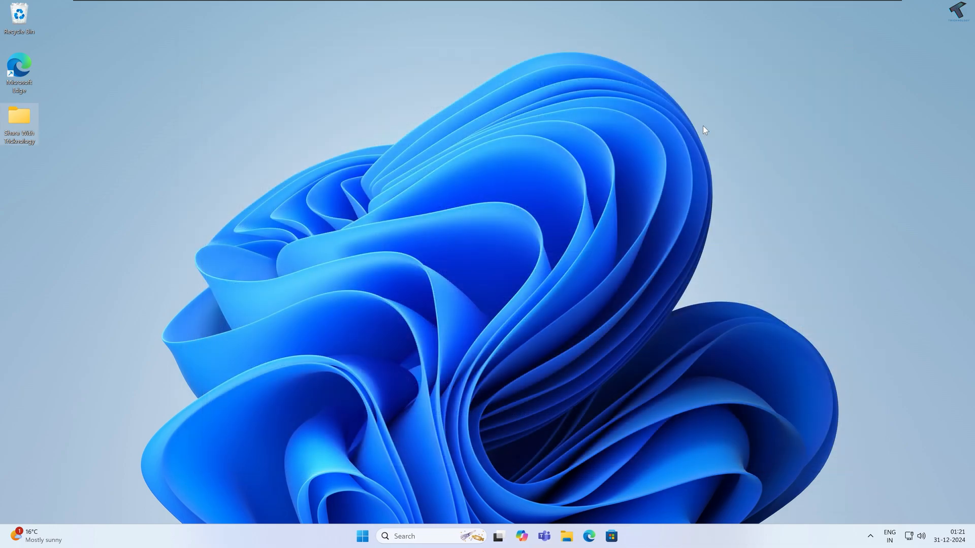
# Step: Run ipconfig in Command Prompt to read the IPv4 address 192.168.0.174, then close it
pyautogui.click(362, 537)
pyautogui.write('ipconfig')
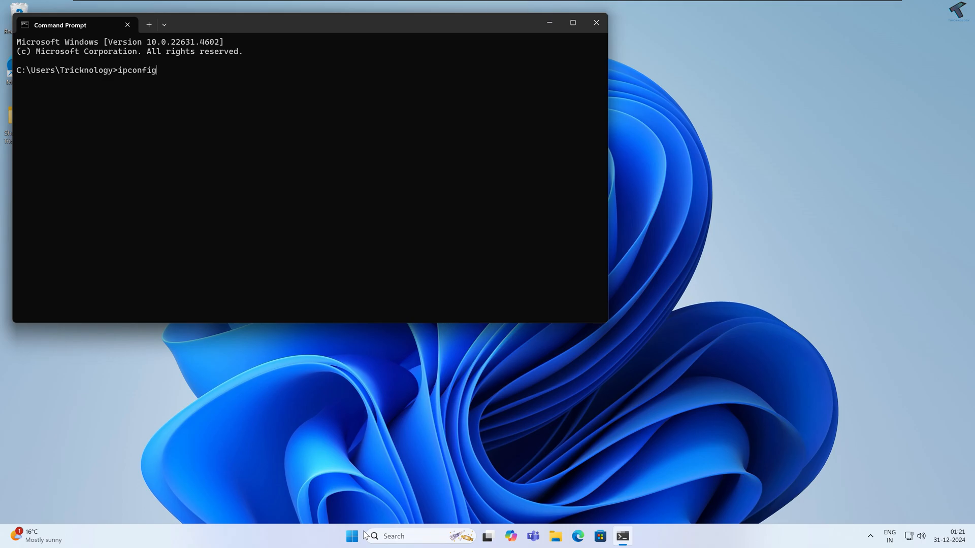
pyautogui.press('Return')
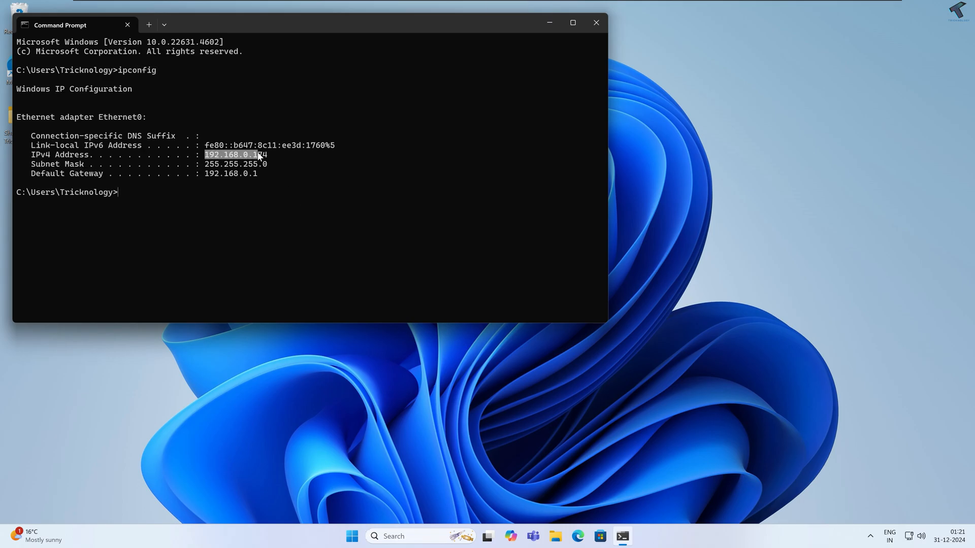
pyautogui.click(595, 24)
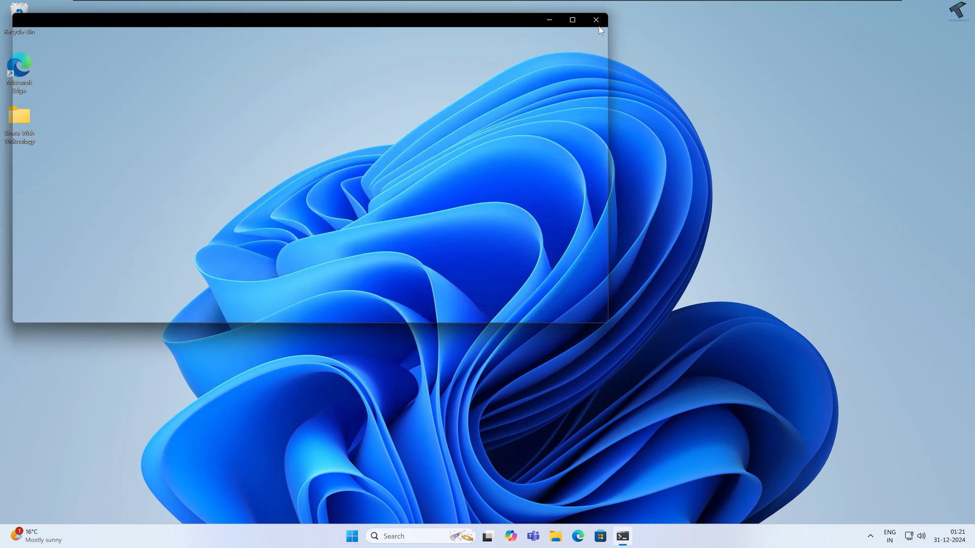
pyautogui.click(595, 20)
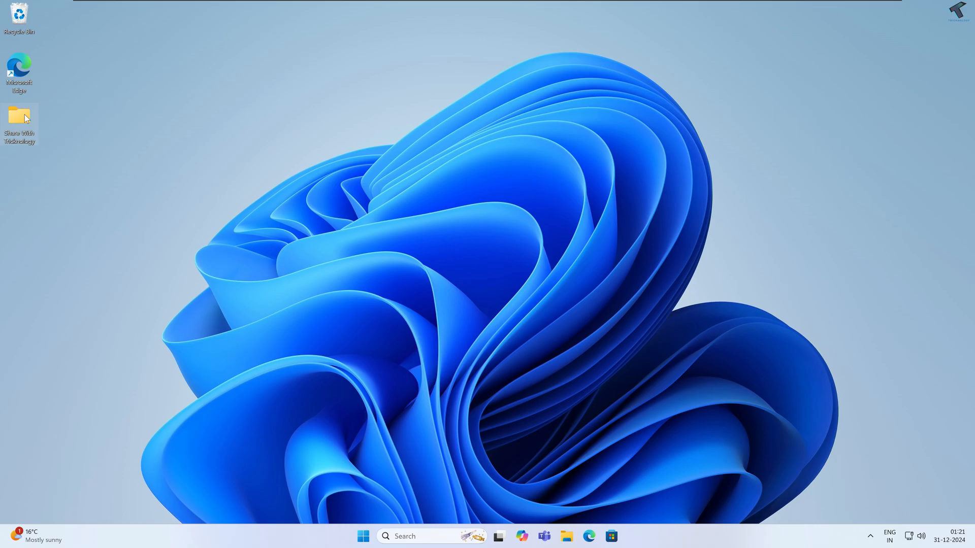
pyautogui.moveTo(331, 174)
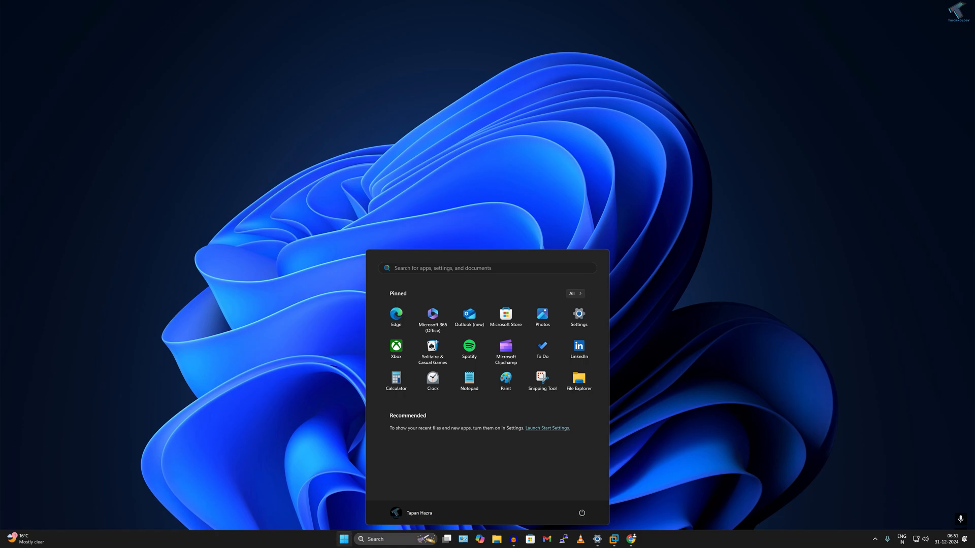
pyautogui.moveTo(360, 539)
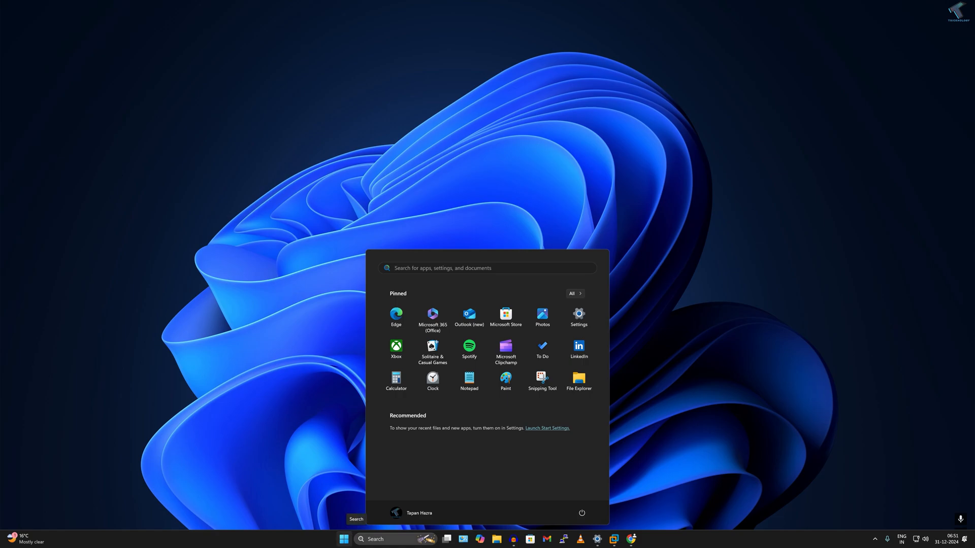
# Step: Open \\192.168.0.174 from the other PC and sign in as test to see its shares
pyautogui.write('\\\\192.168.0.')
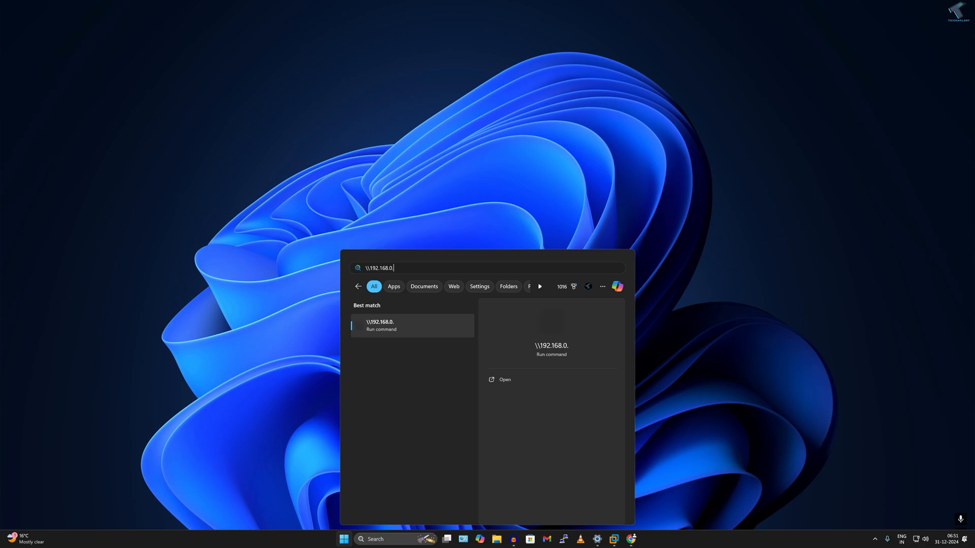
pyautogui.write('174')
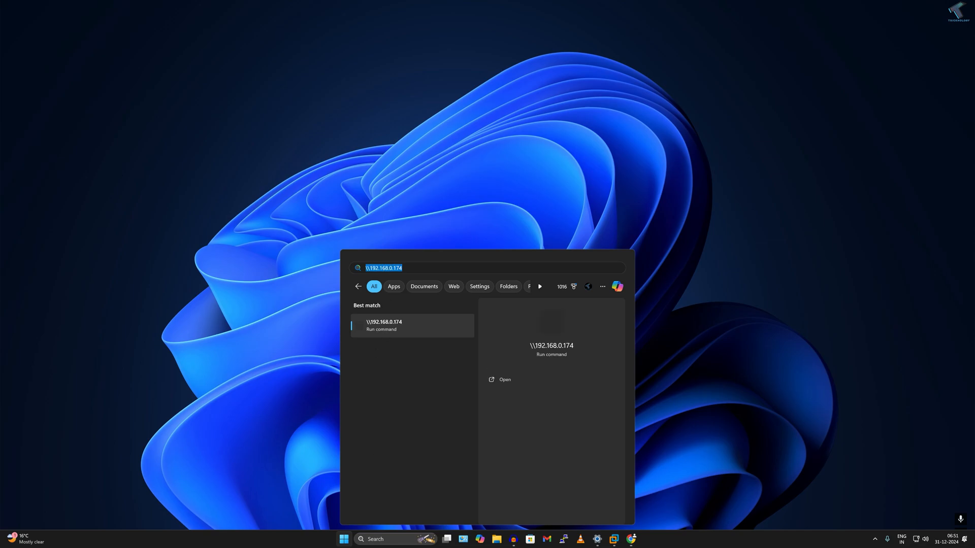
pyautogui.click(505, 379)
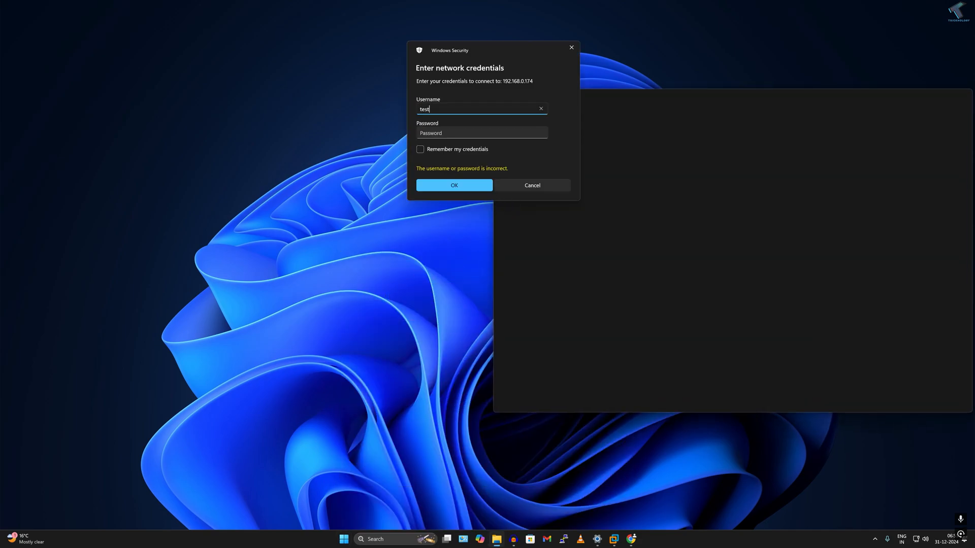
pyautogui.click(481, 132)
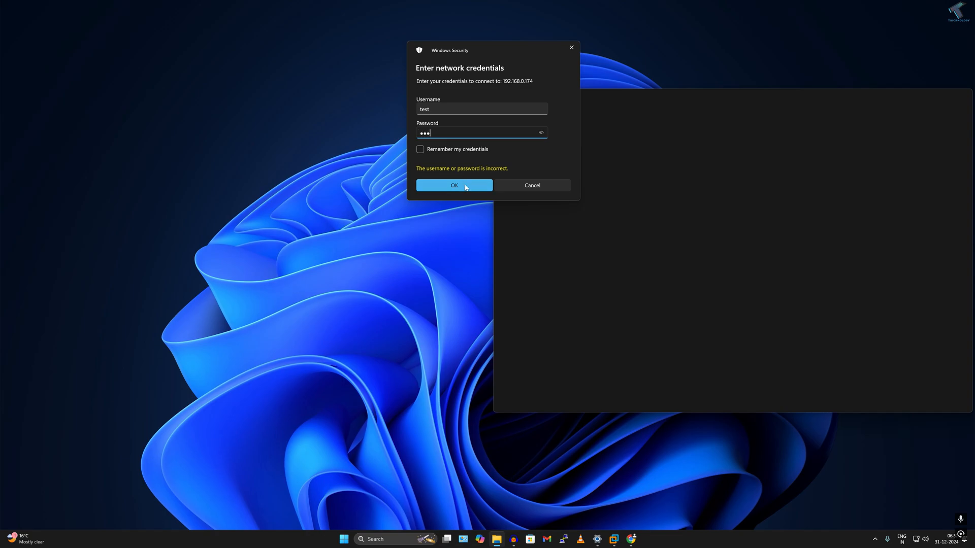
pyautogui.click(454, 184)
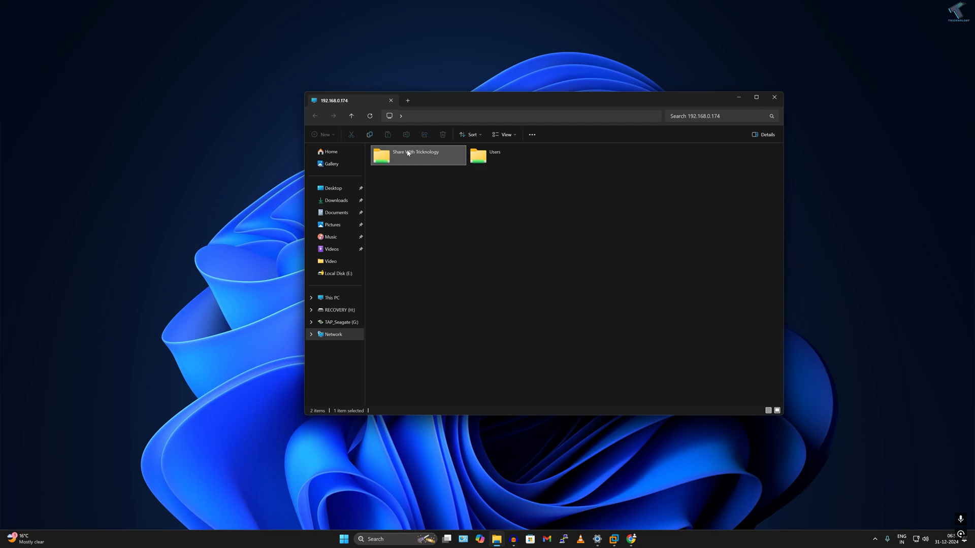
pyautogui.moveTo(426, 157)
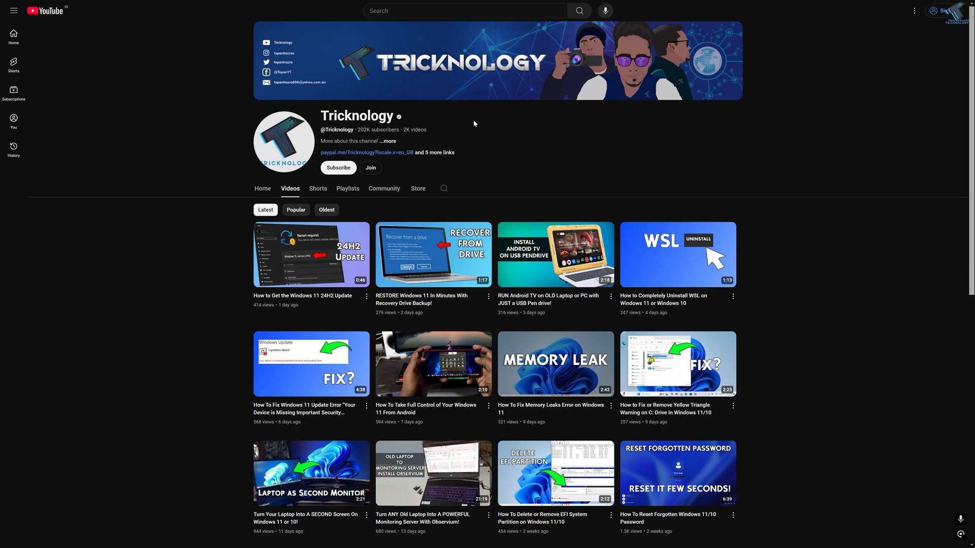
pyautogui.scroll(-3)
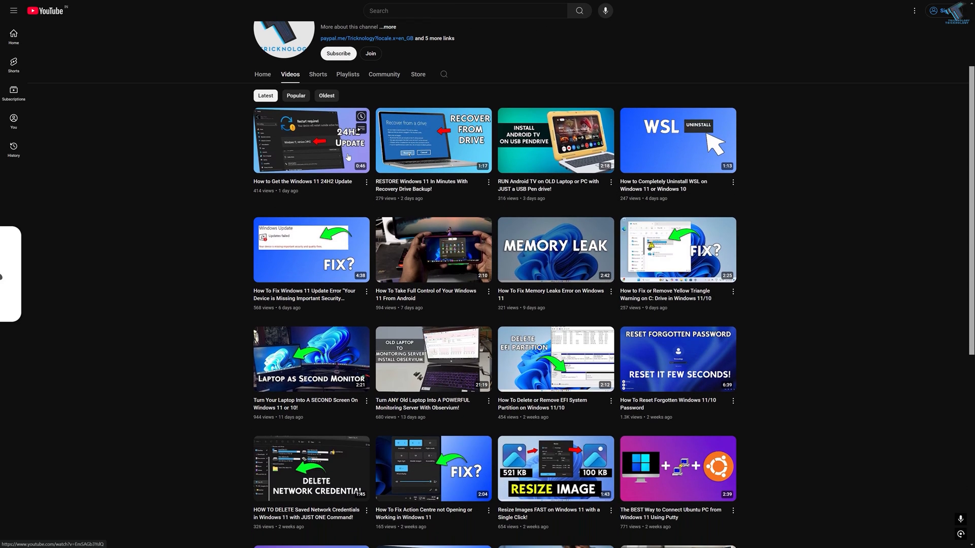
pyautogui.scroll(-3)
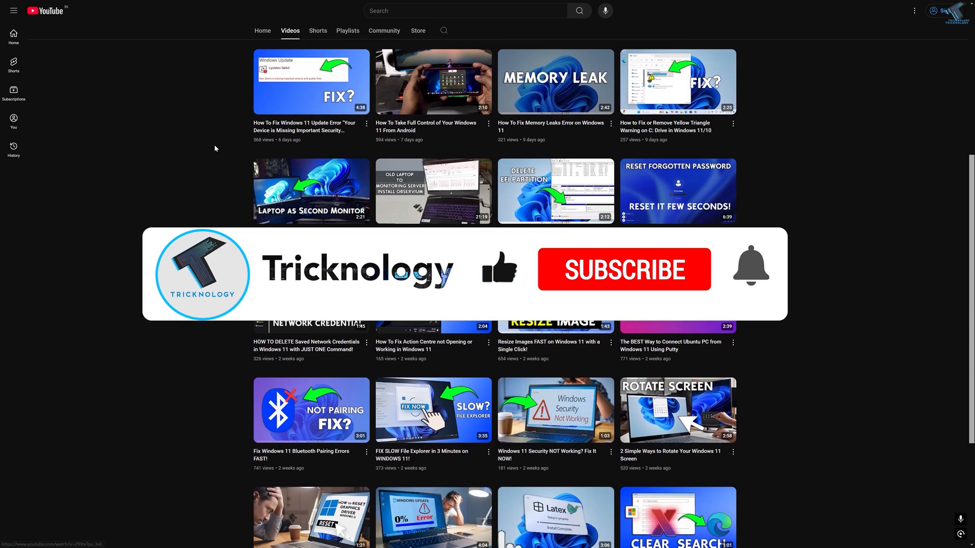
pyautogui.scroll(-3)
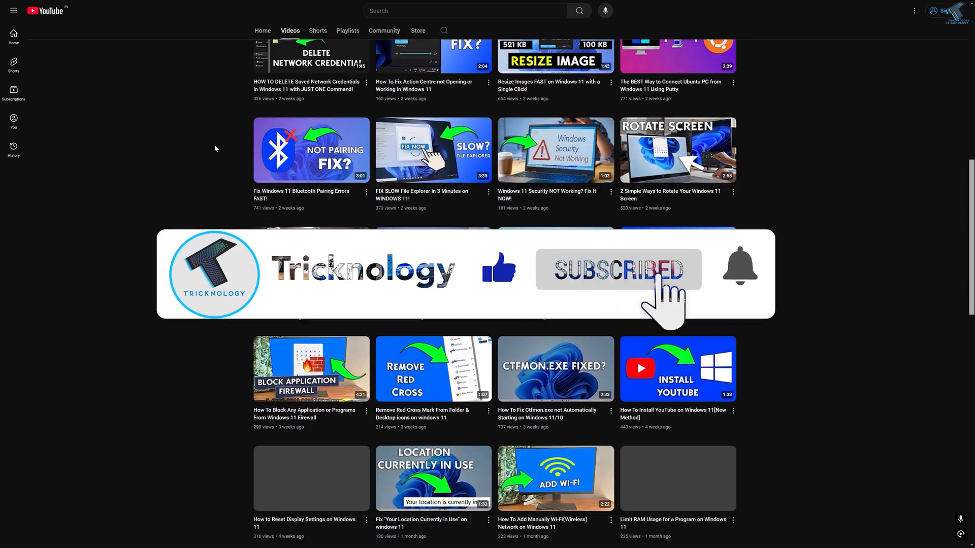
pyautogui.scroll(-3)
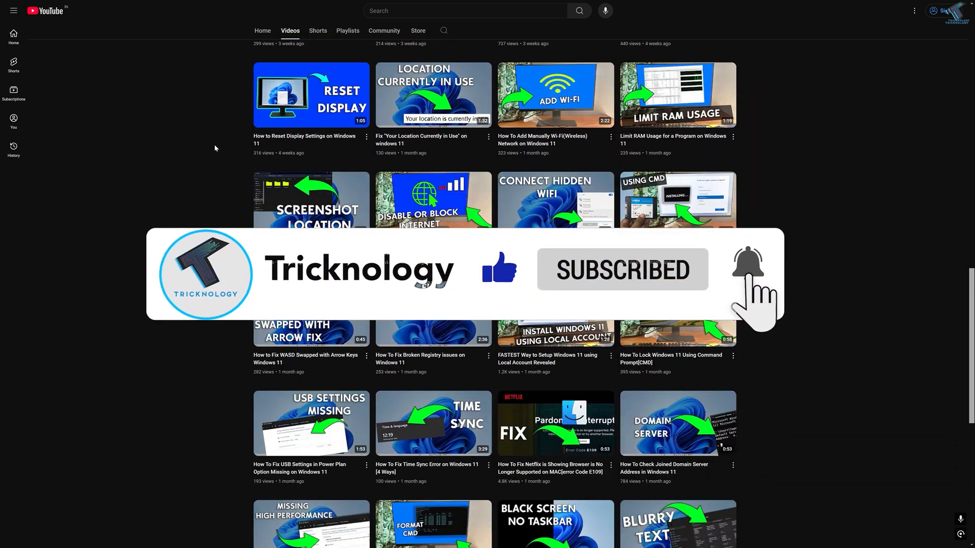
pyautogui.scroll(-3)
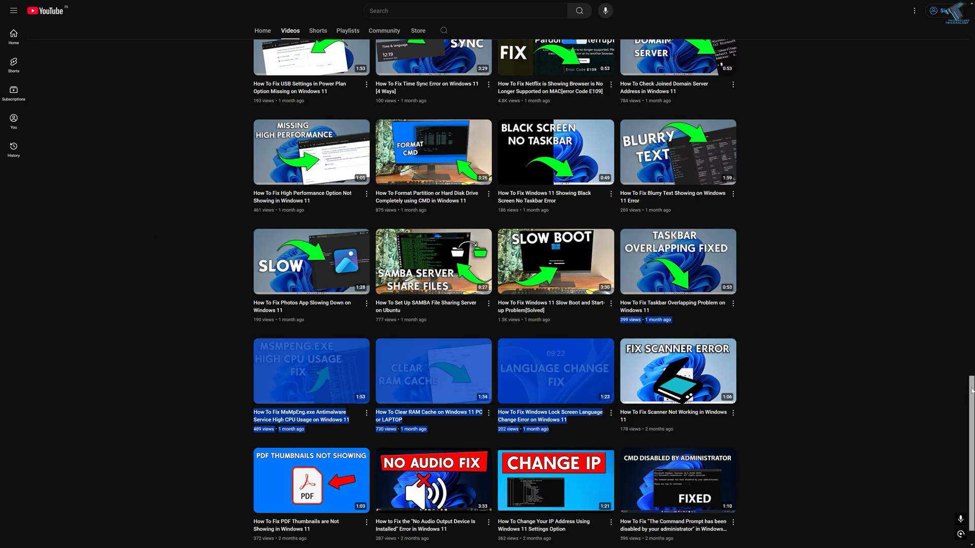
pyautogui.scroll(3)
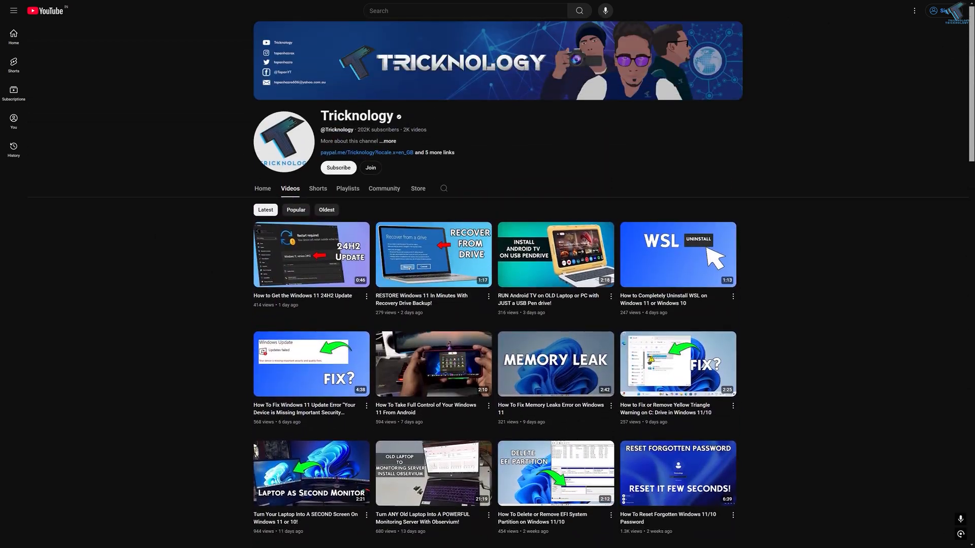